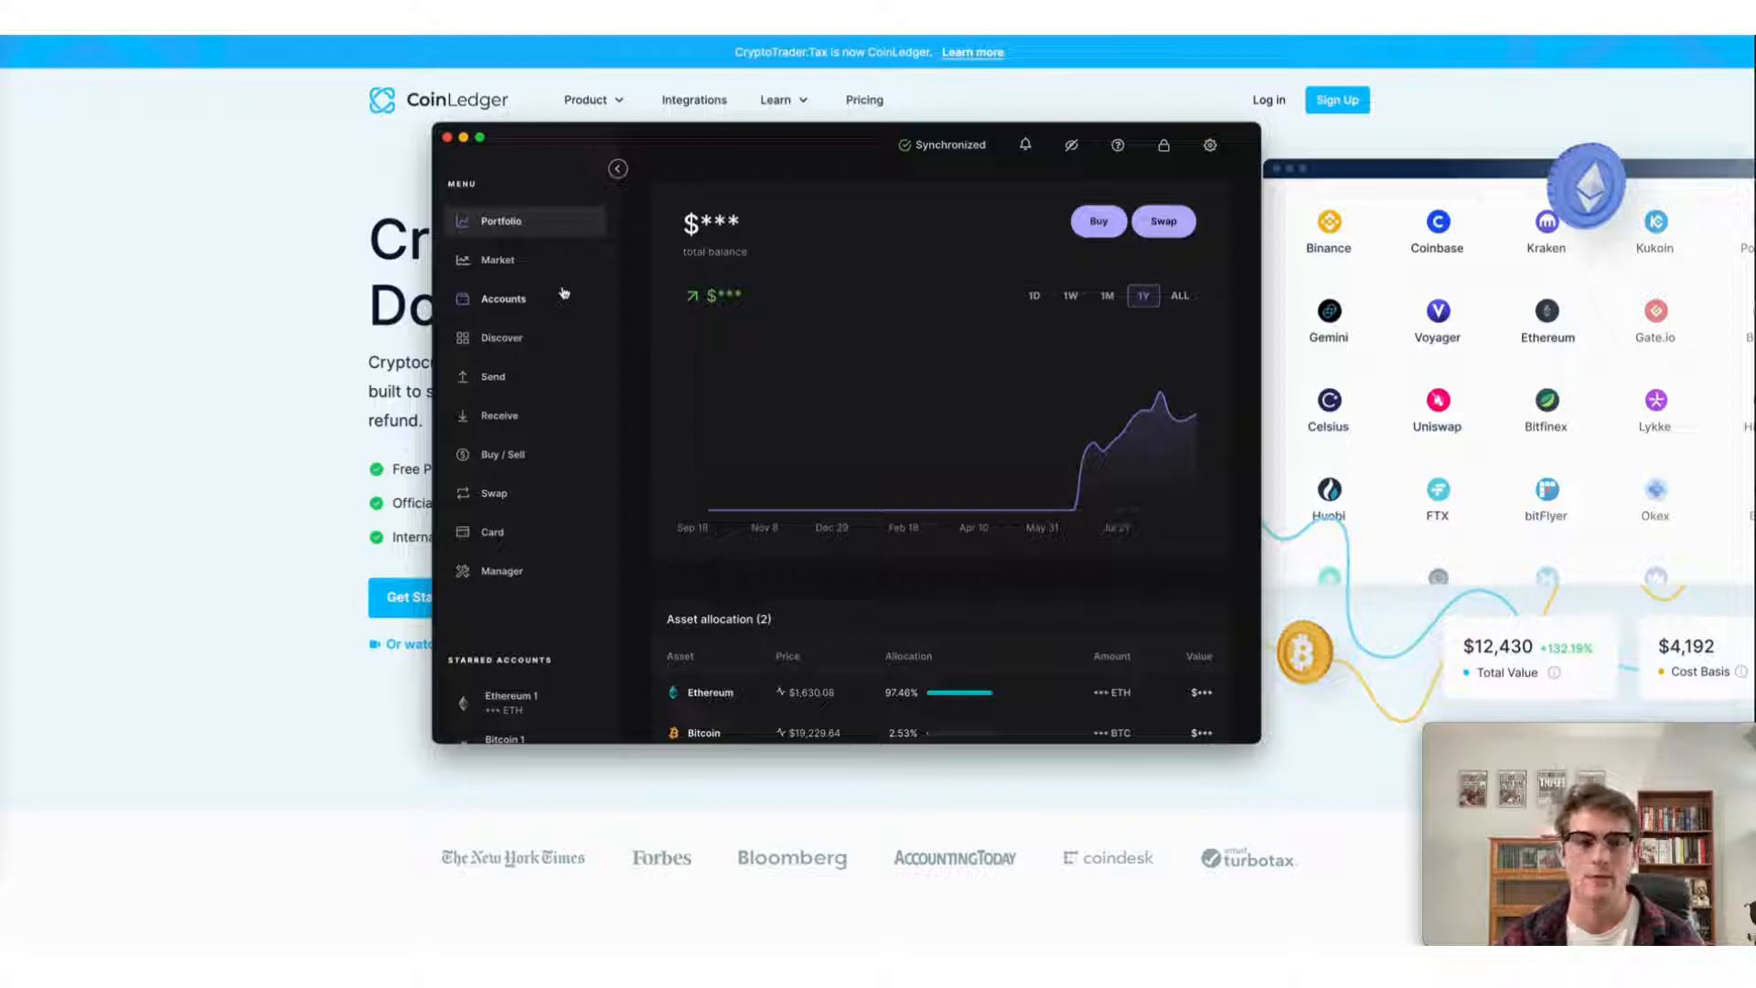
Step: Open Ledger Live's Accounts page listing the Ethereum 1 and Bitcoin 1 accounts
click(503, 298)
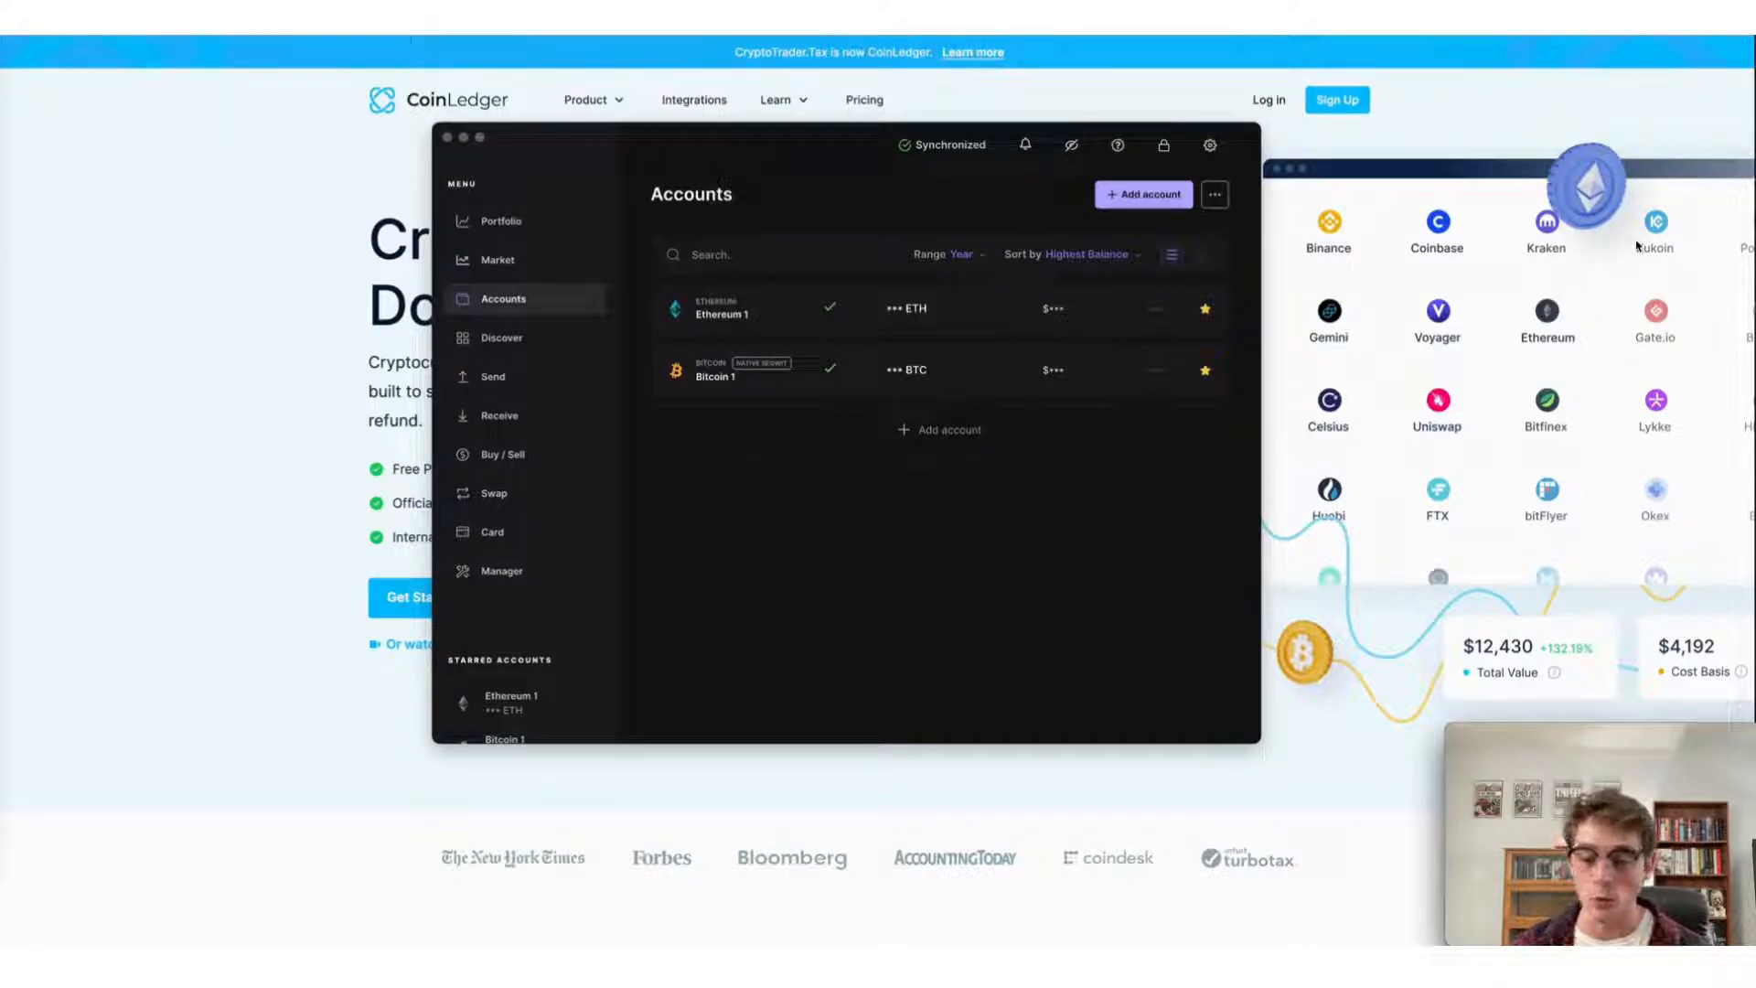
Step: From Ledger Live's Portfolio, start a receive into the Ethereum 1 account and continue
click(499, 221)
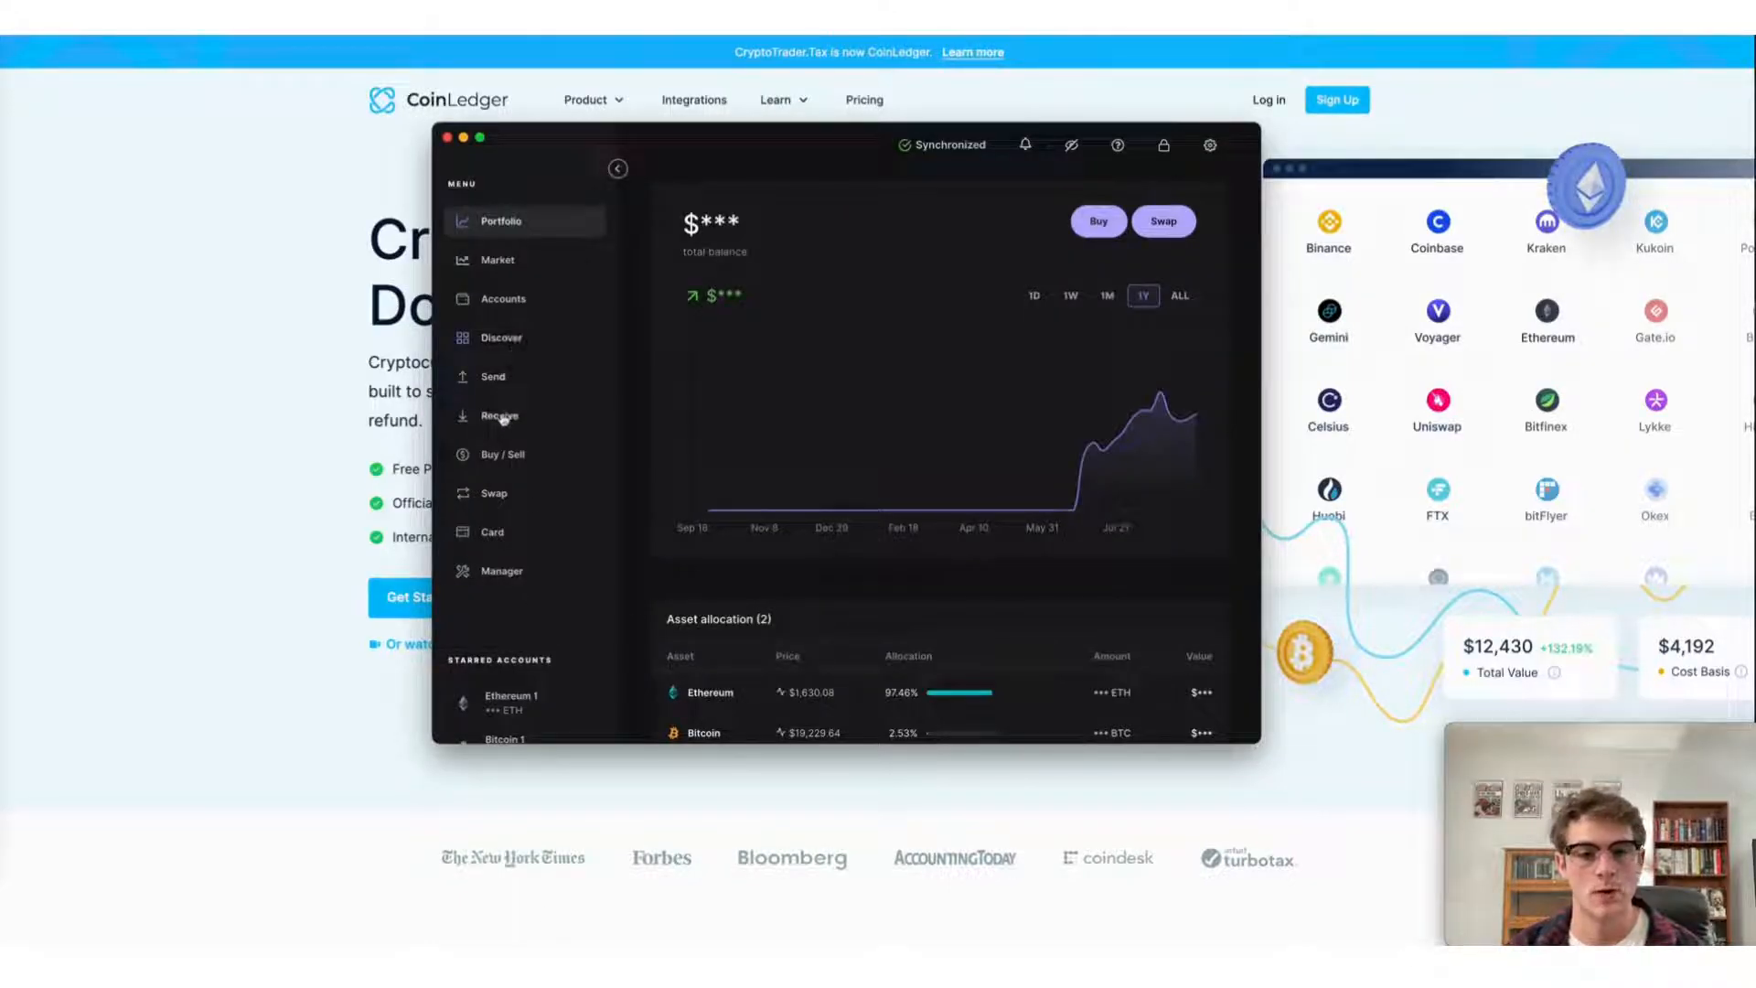
click(496, 416)
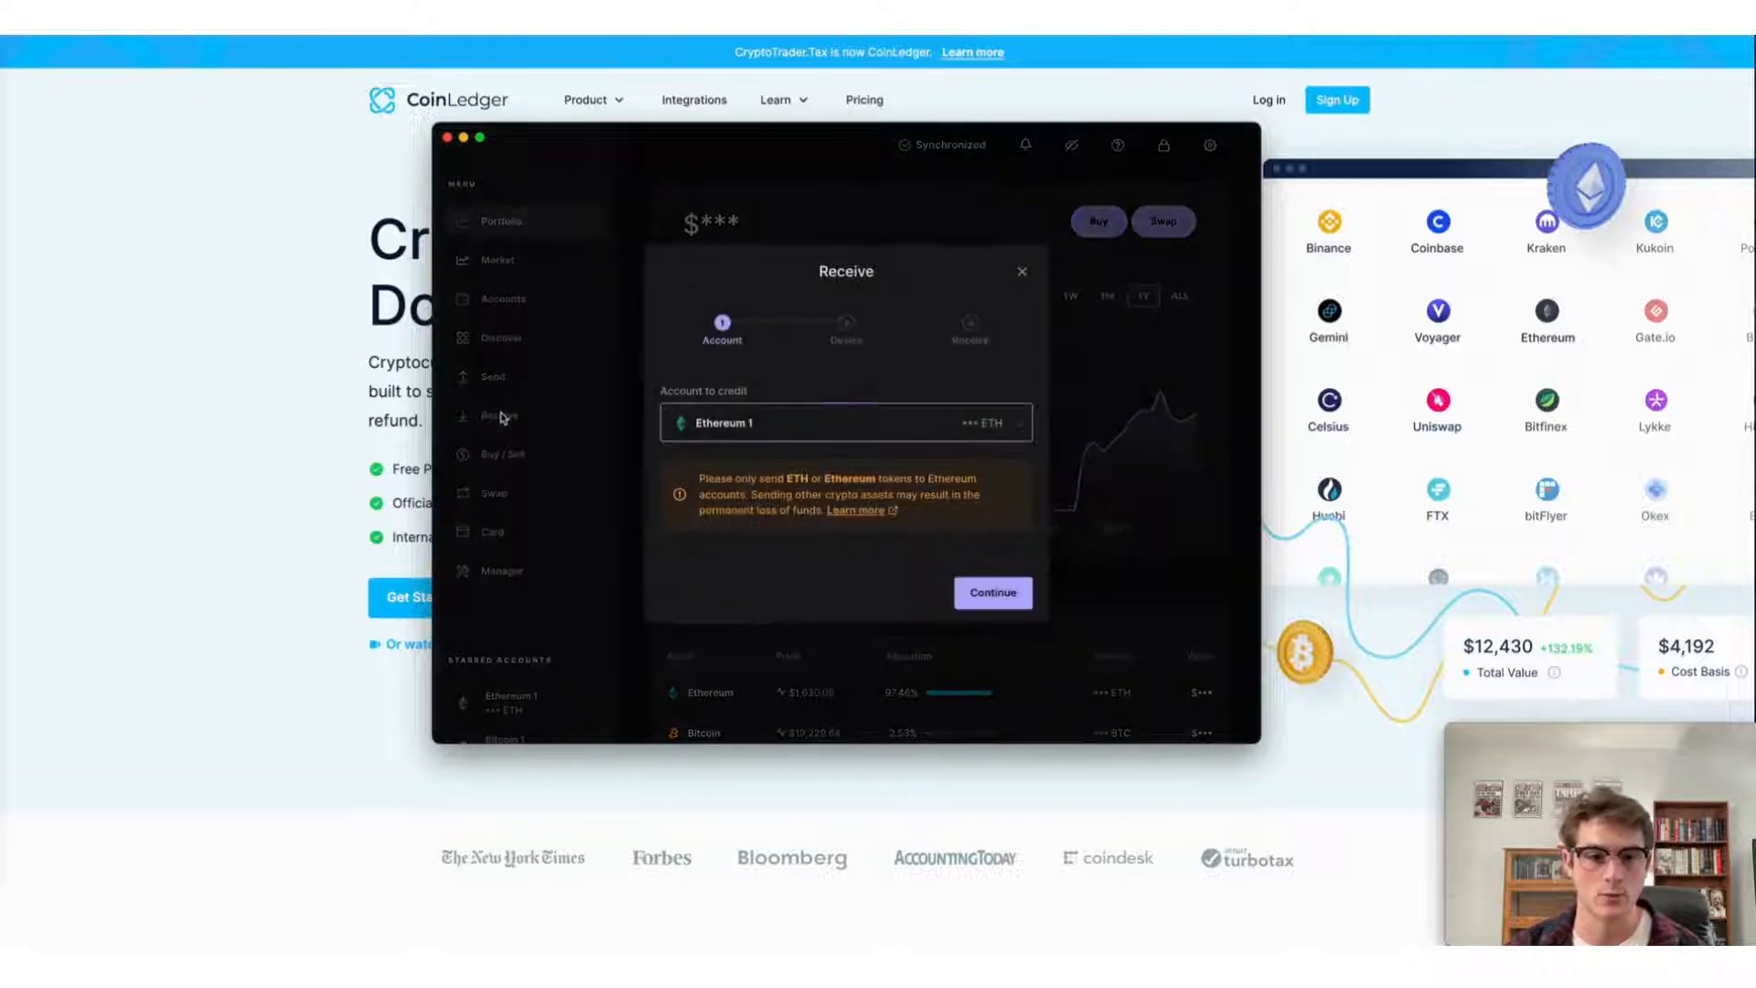
click(845, 422)
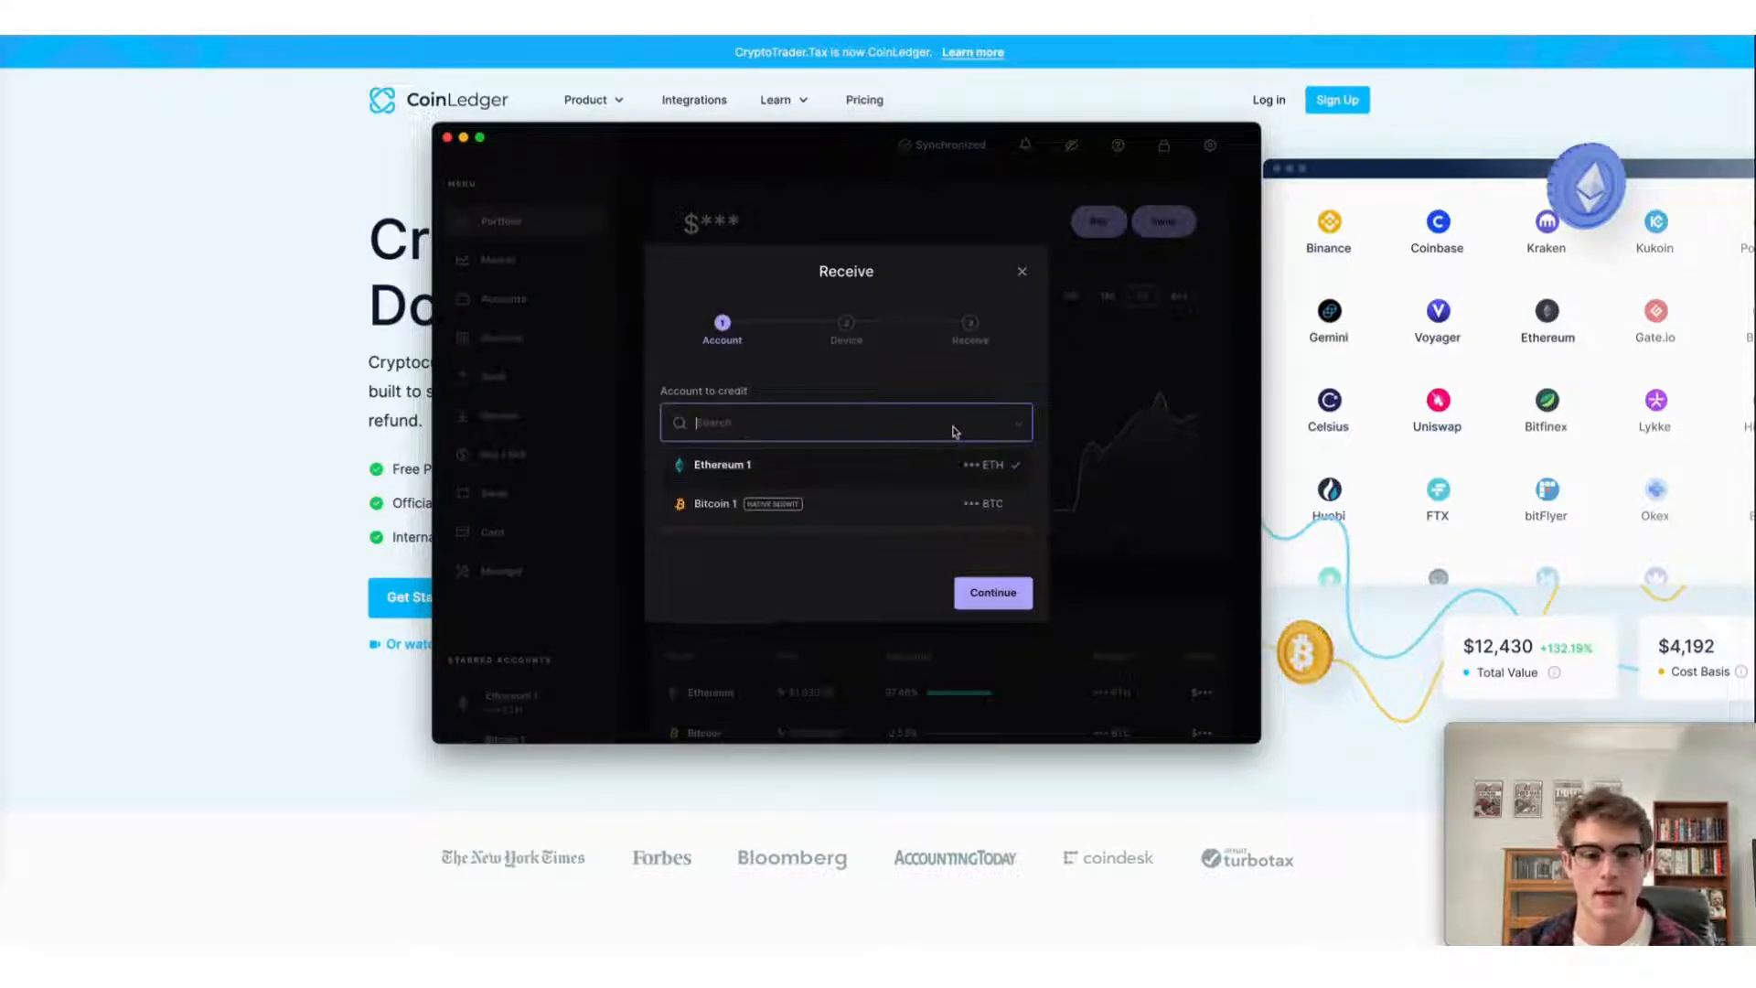
click(721, 465)
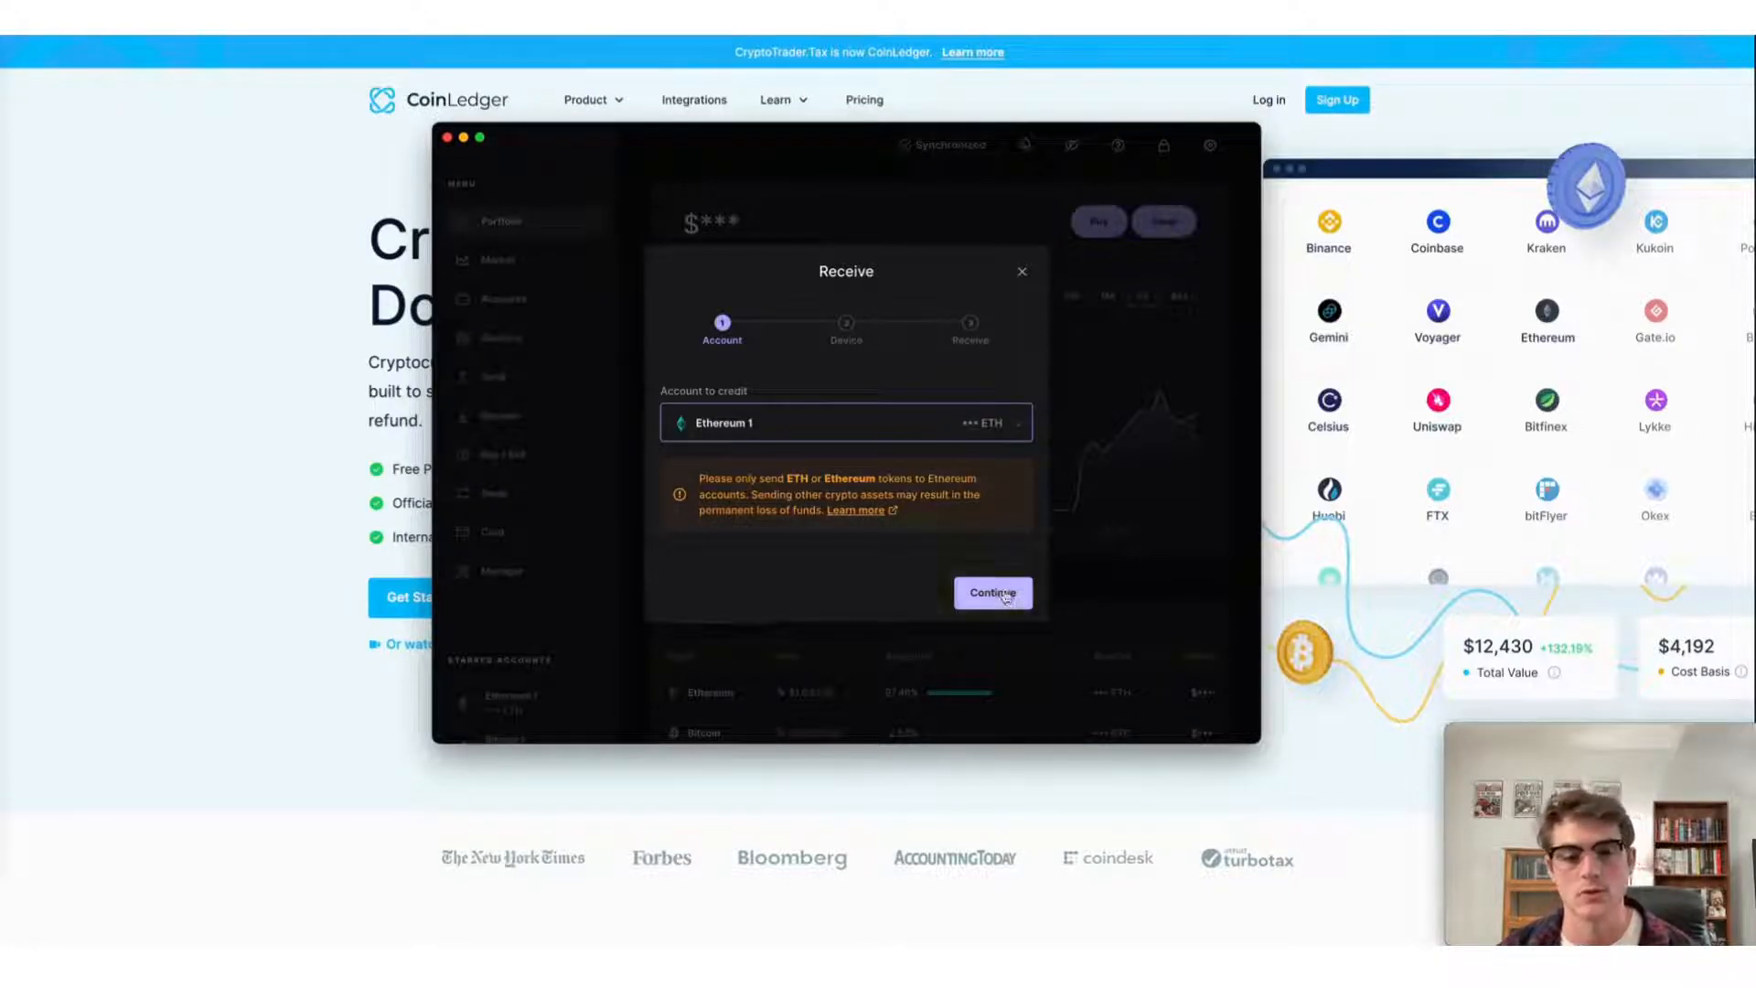
click(991, 593)
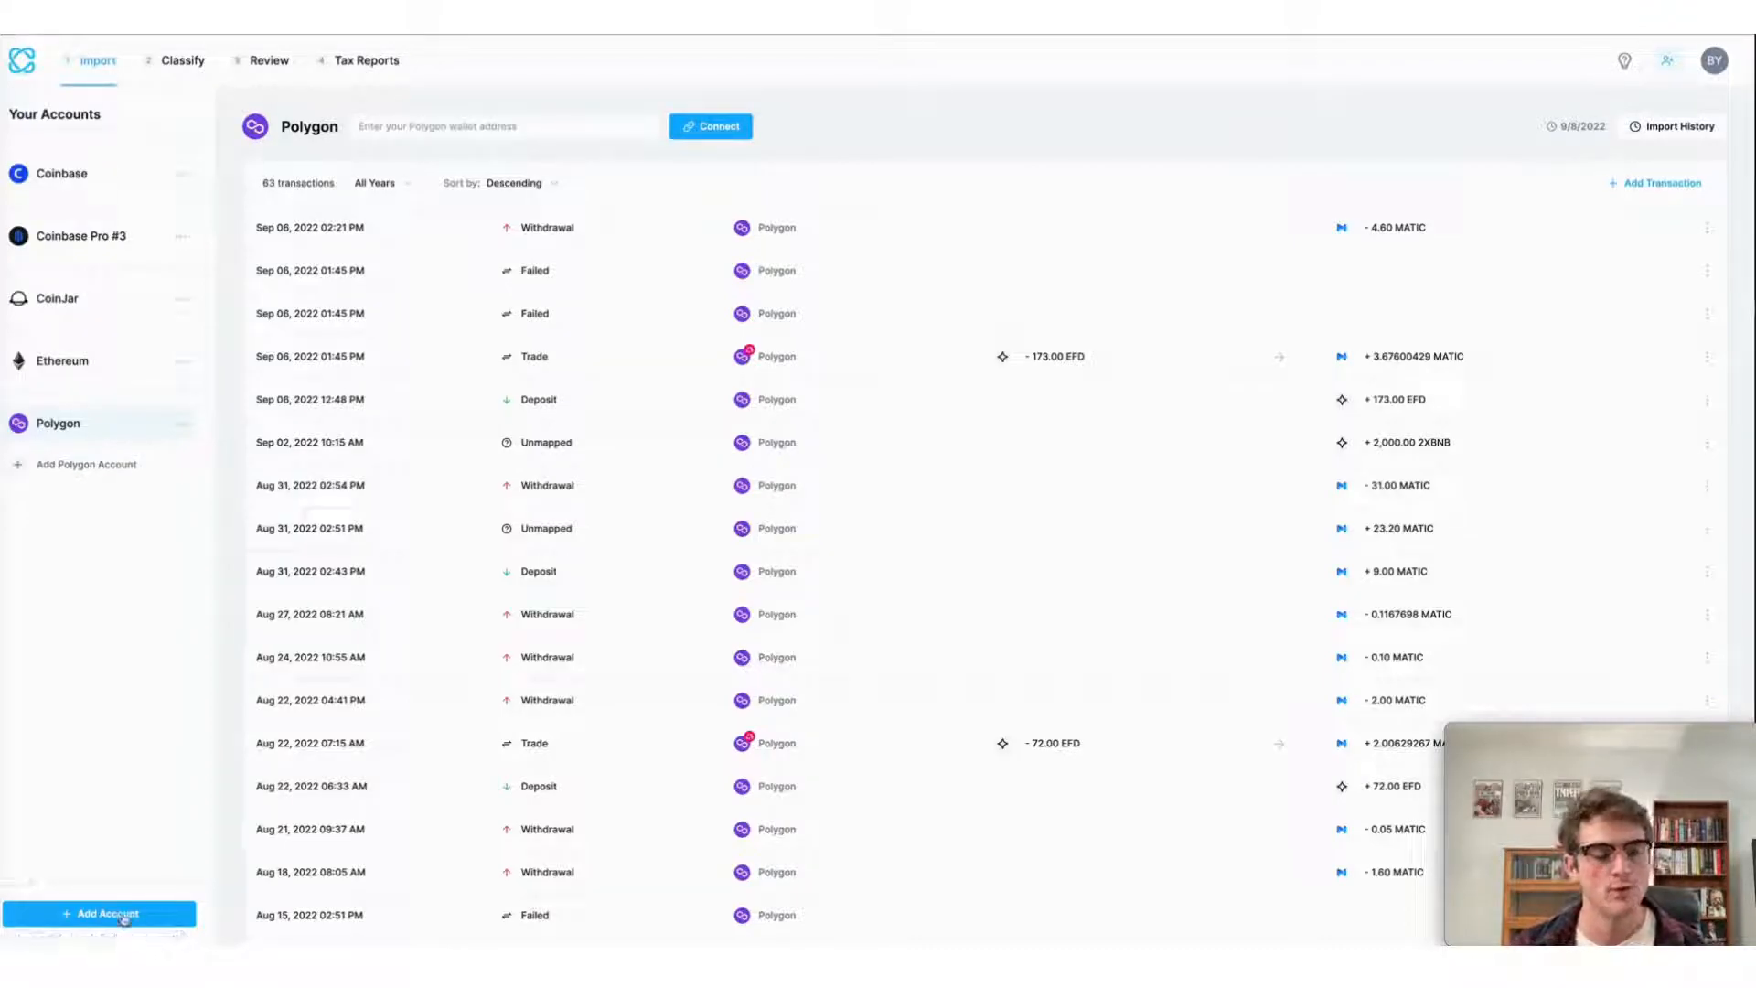
click(99, 913)
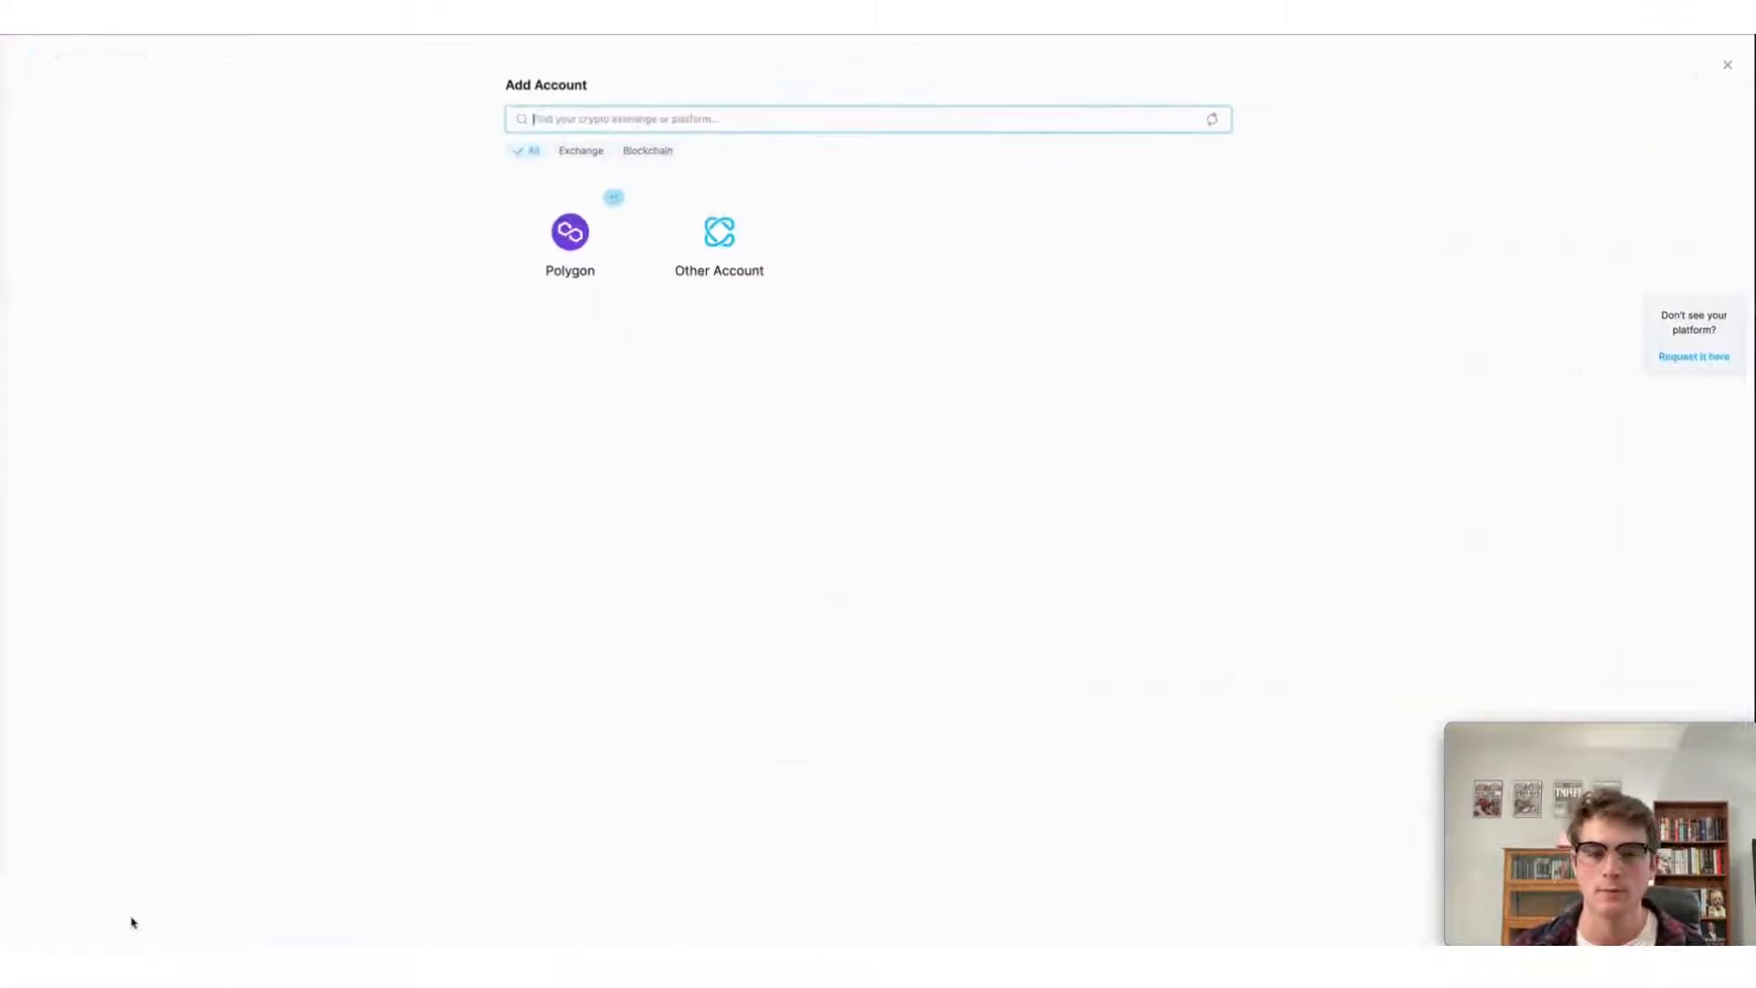
text(ethereum)
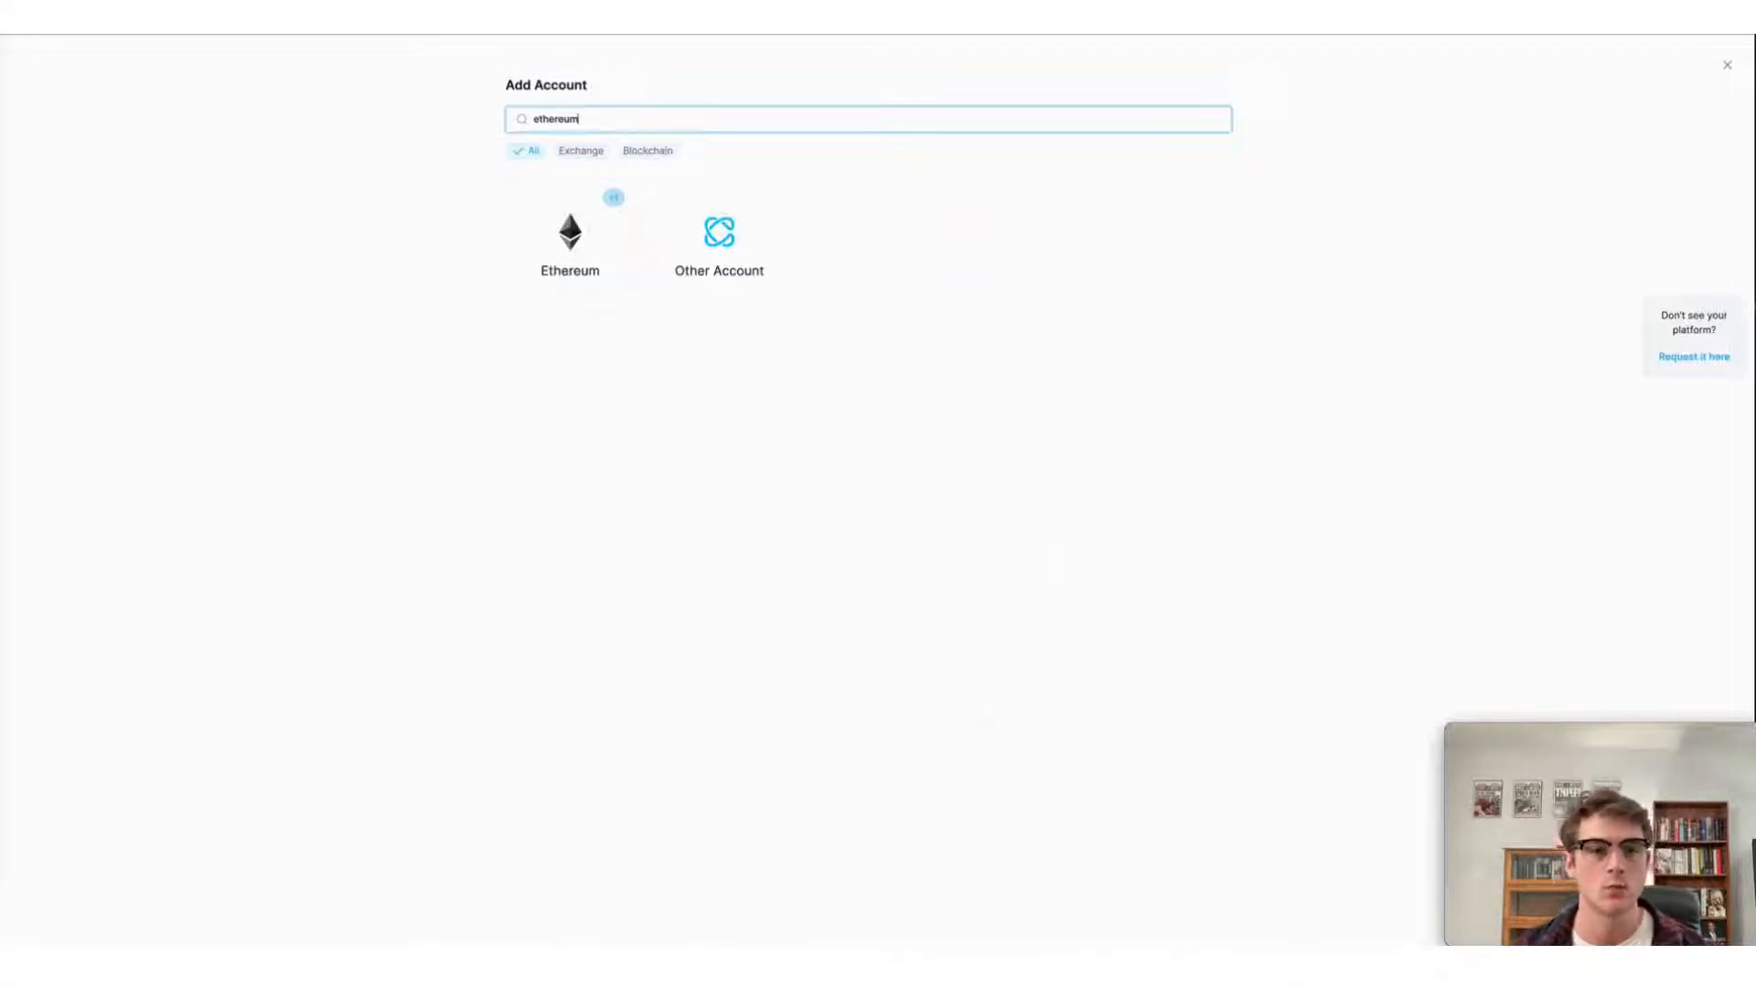
click(571, 235)
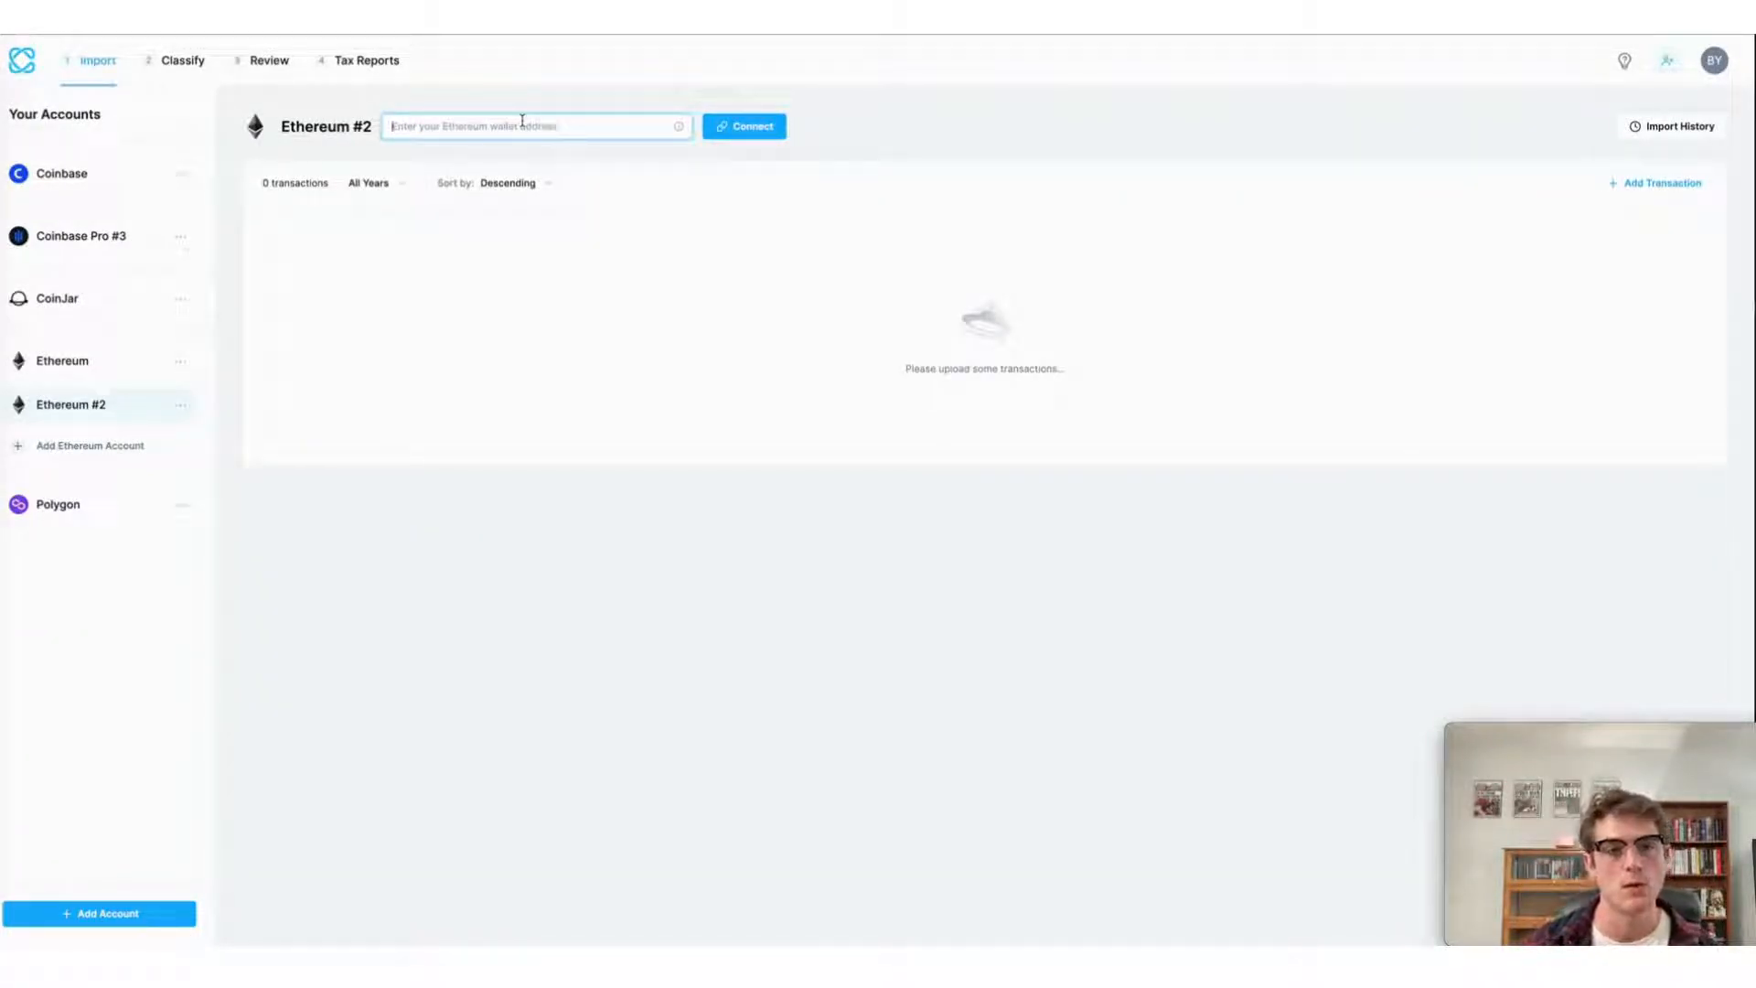
text(0x516f3481Cb238fc7525b5F06505FA4C248c04e20)
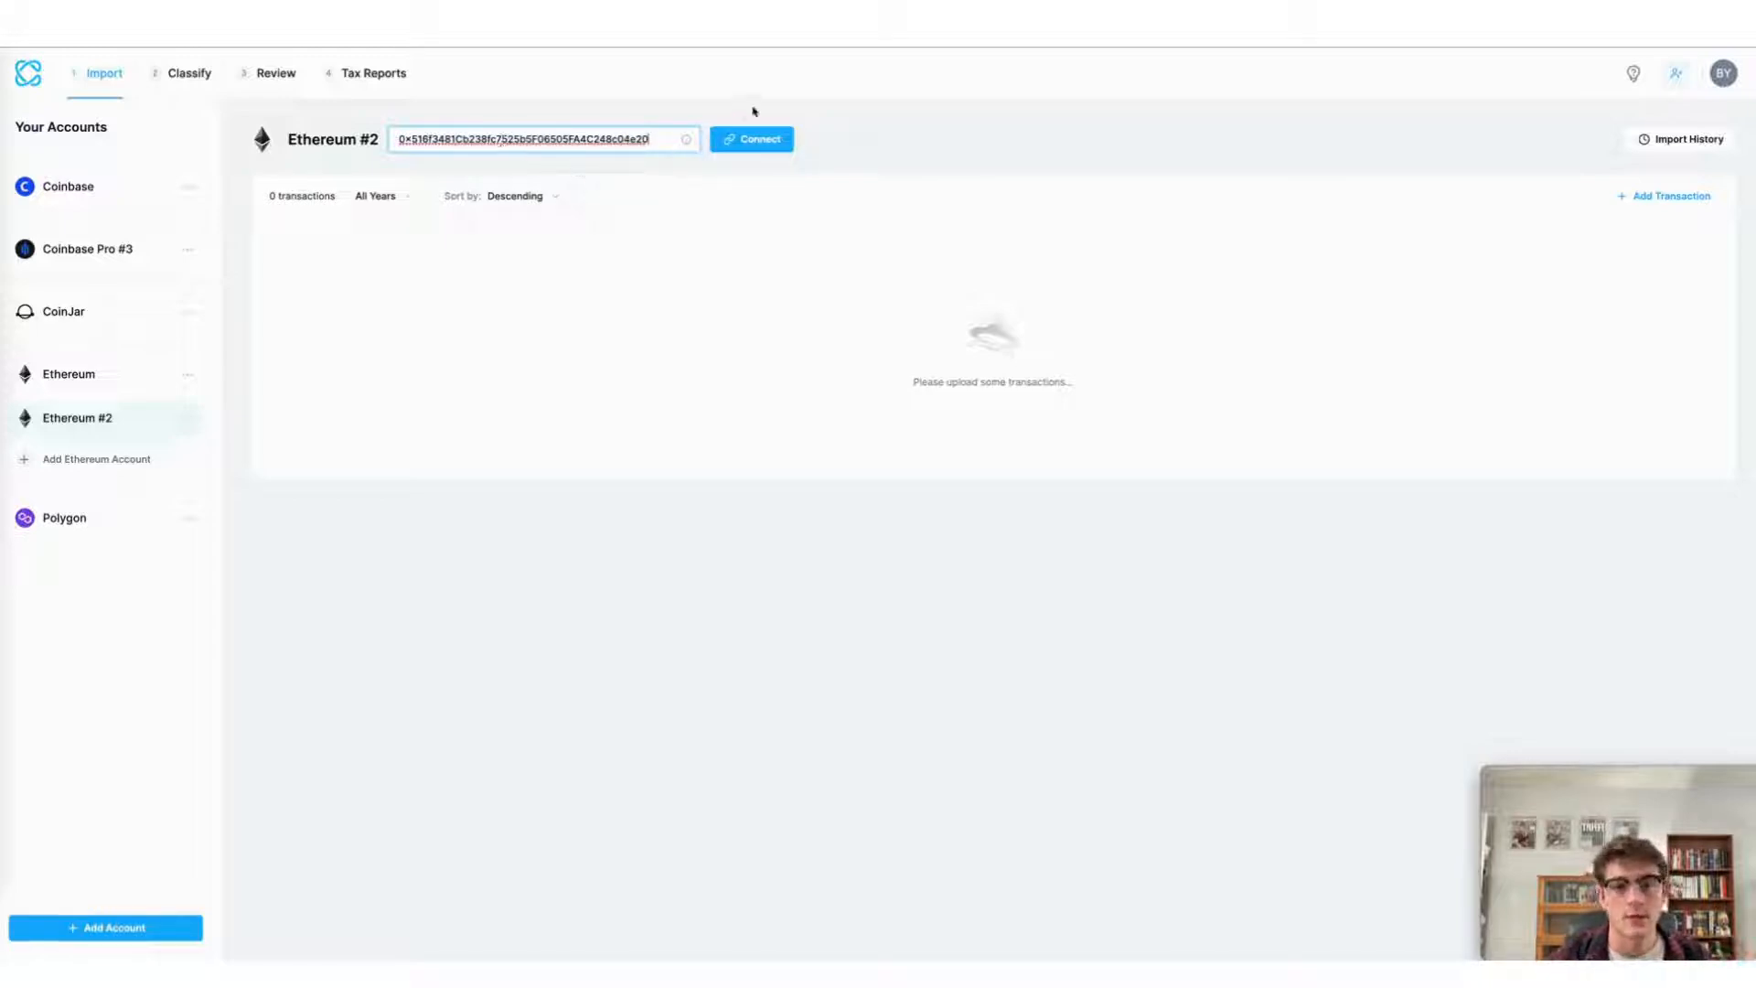
click(749, 139)
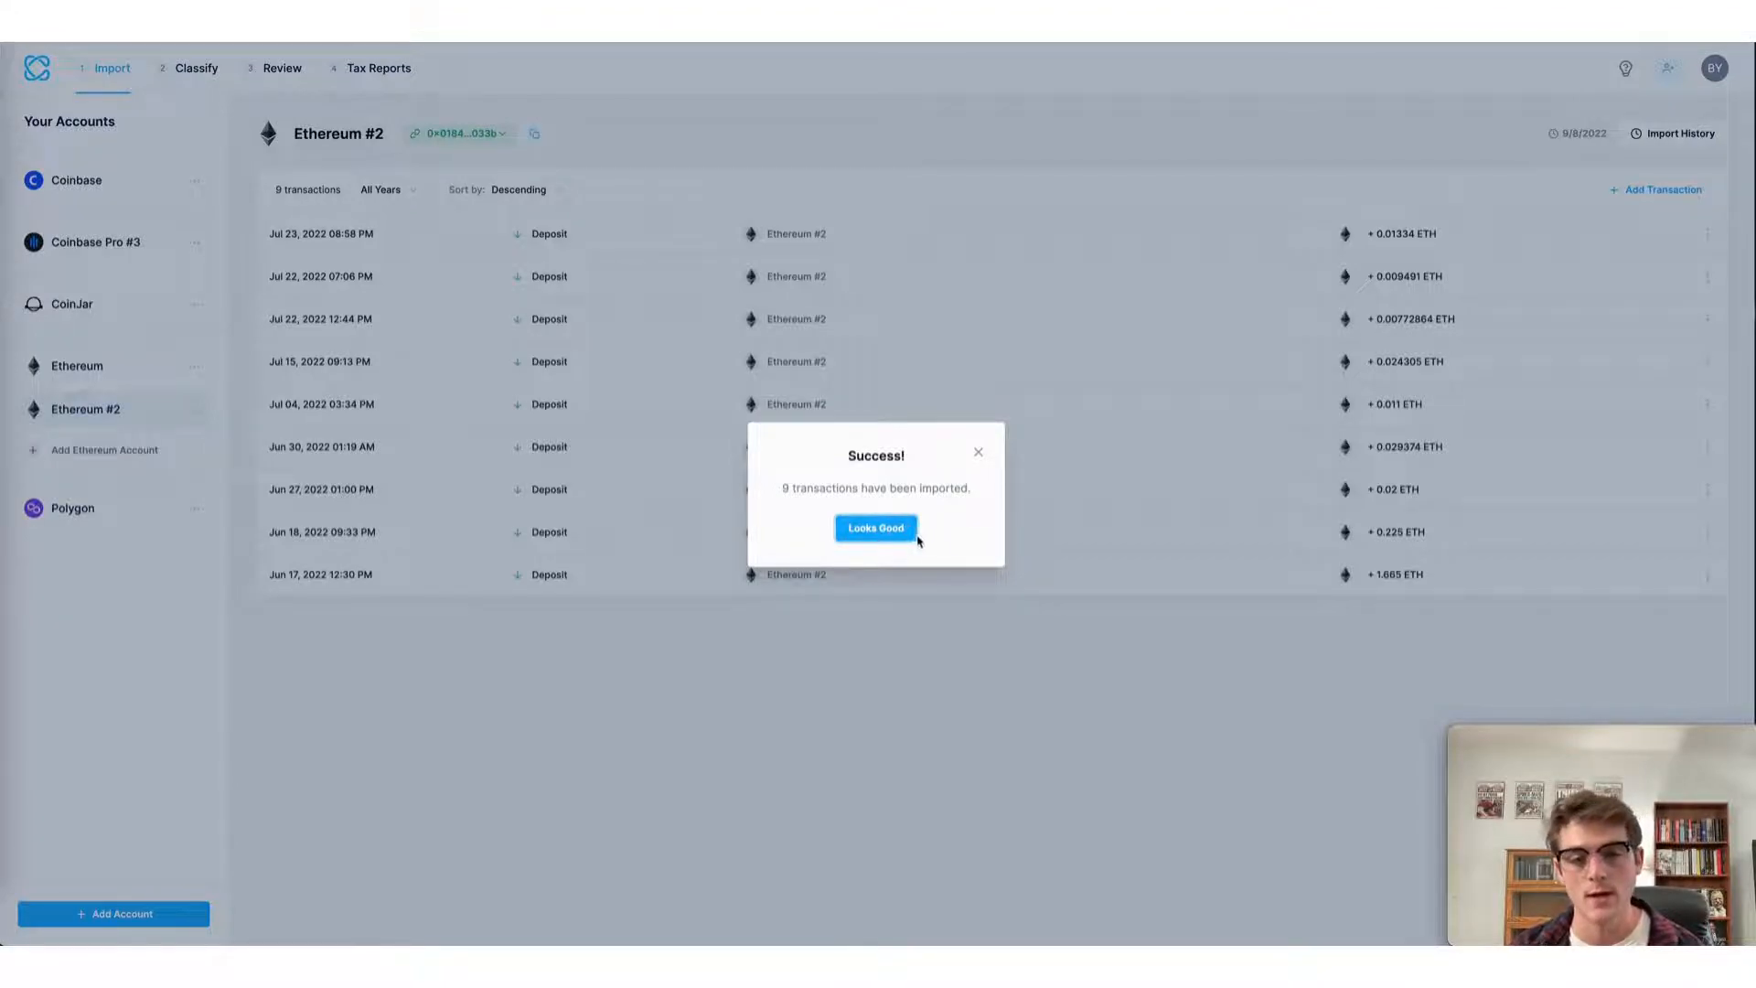
Step: Filter the Review tab from the Polygon account to Ethereum #2's 9 deposits
click(874, 527)
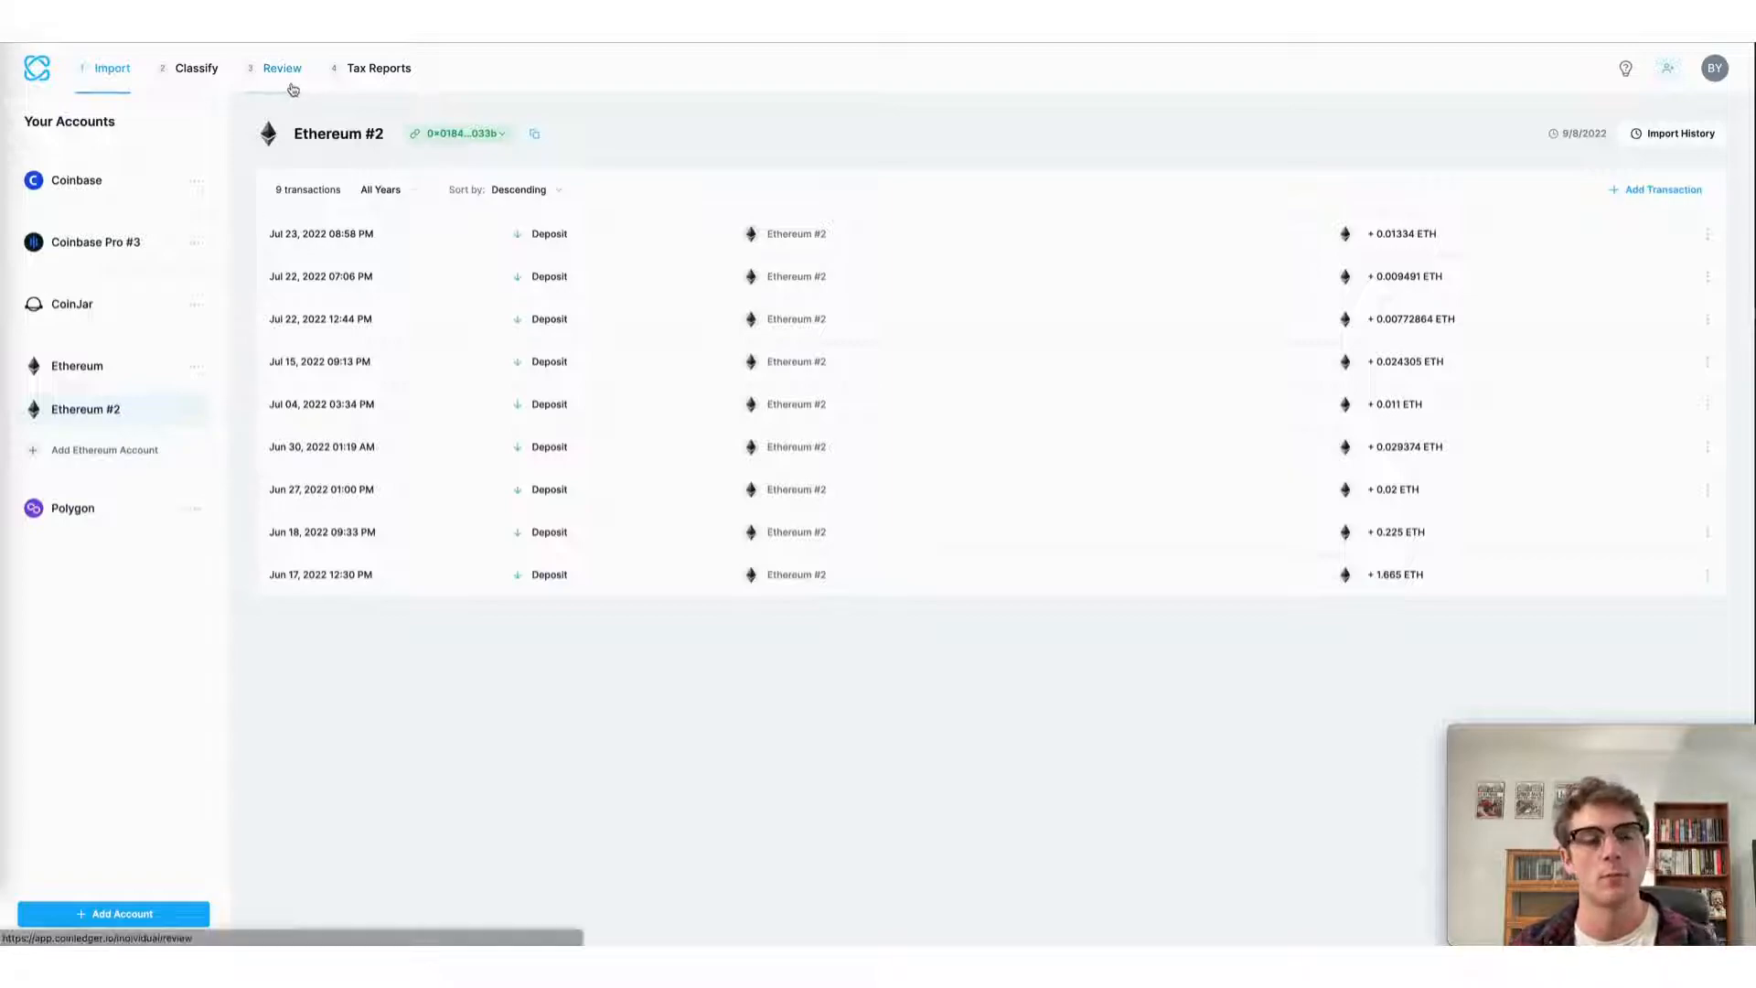
click(280, 67)
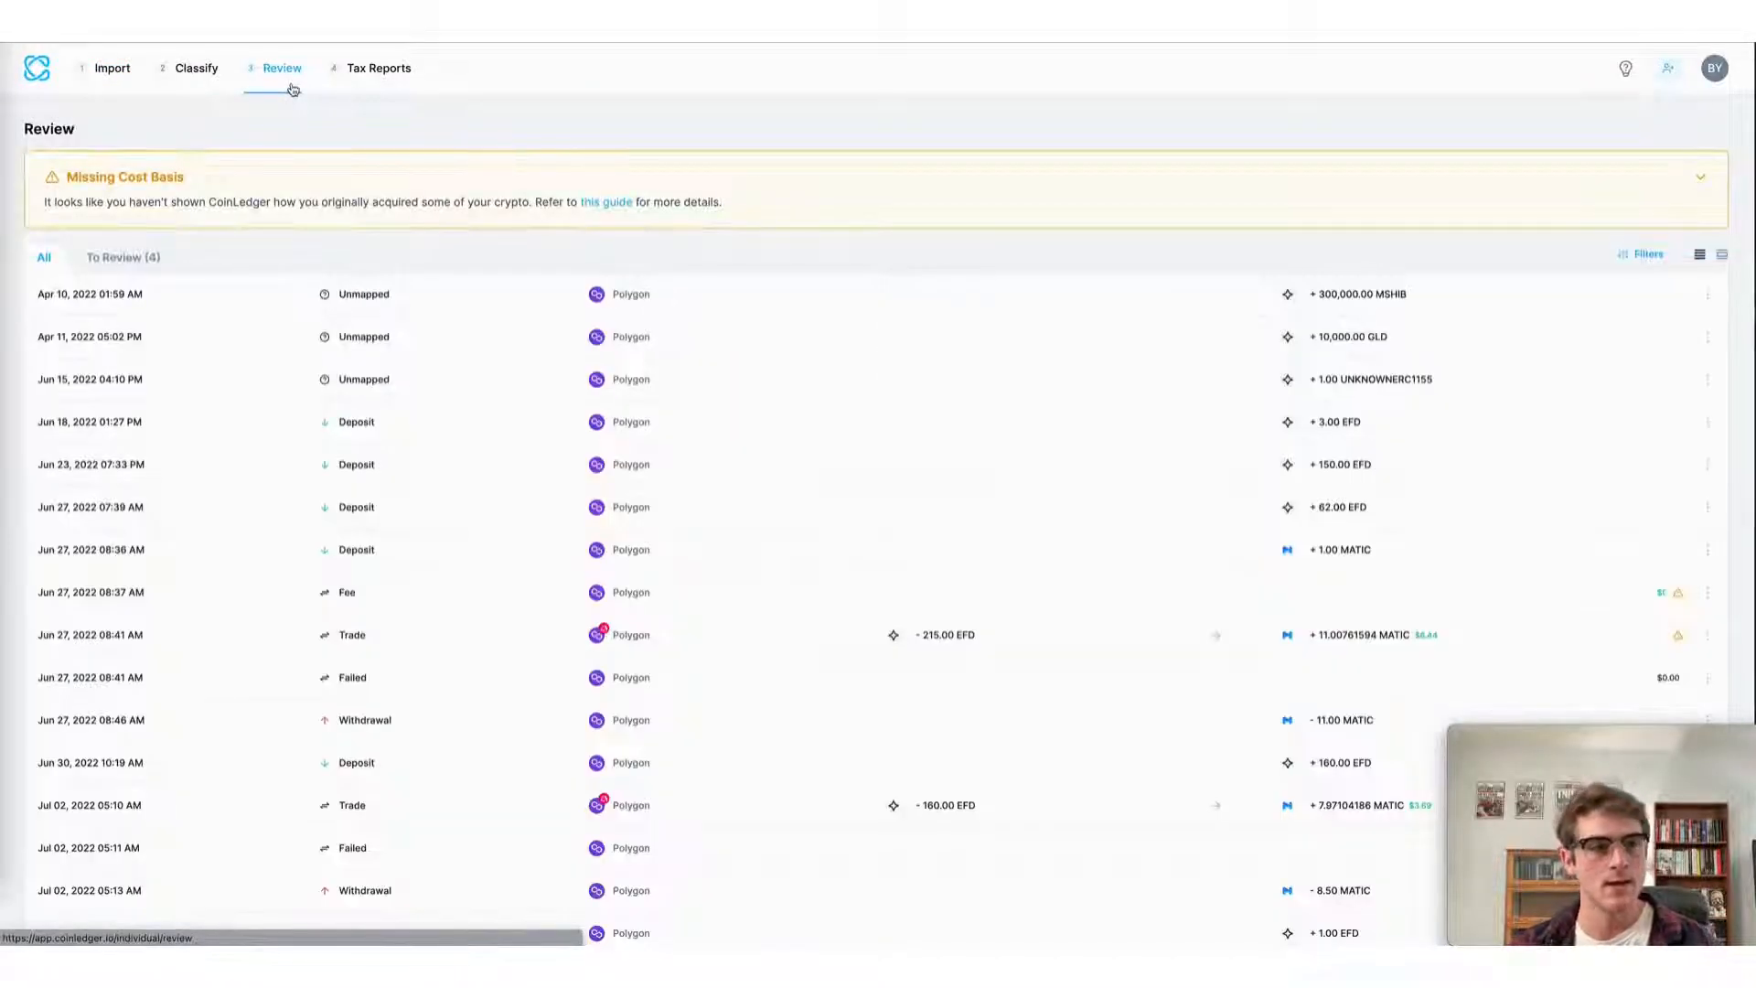
click(1642, 253)
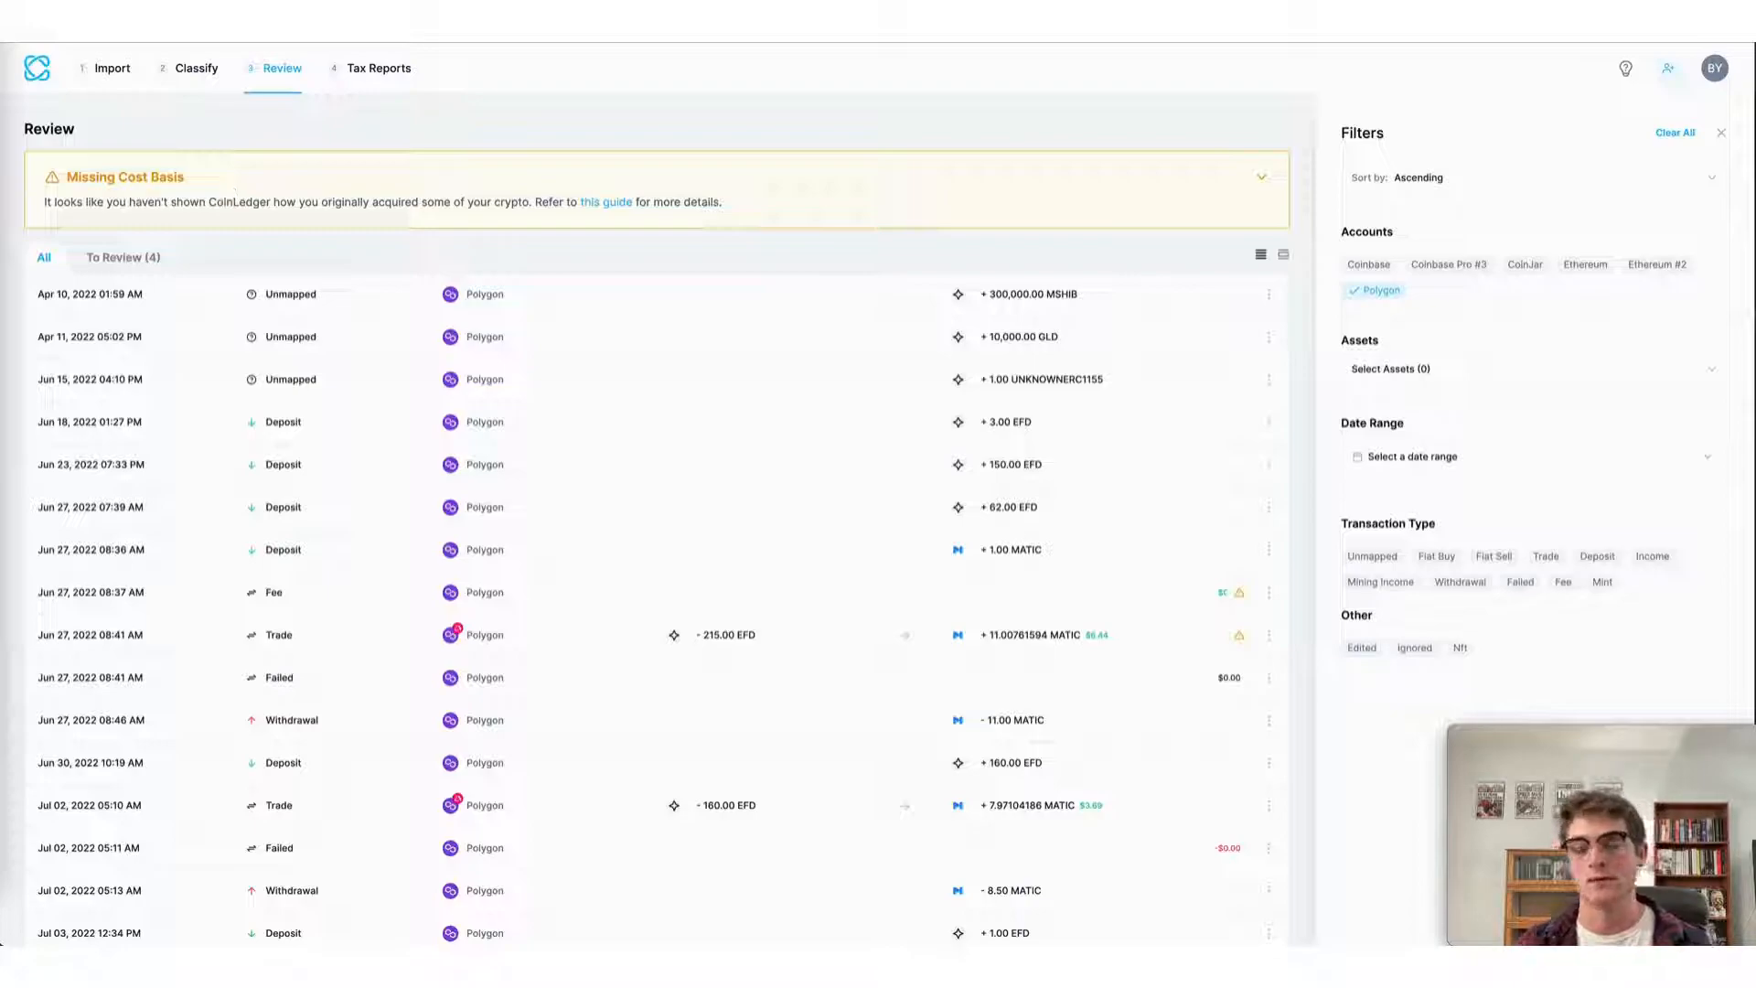
click(1365, 290)
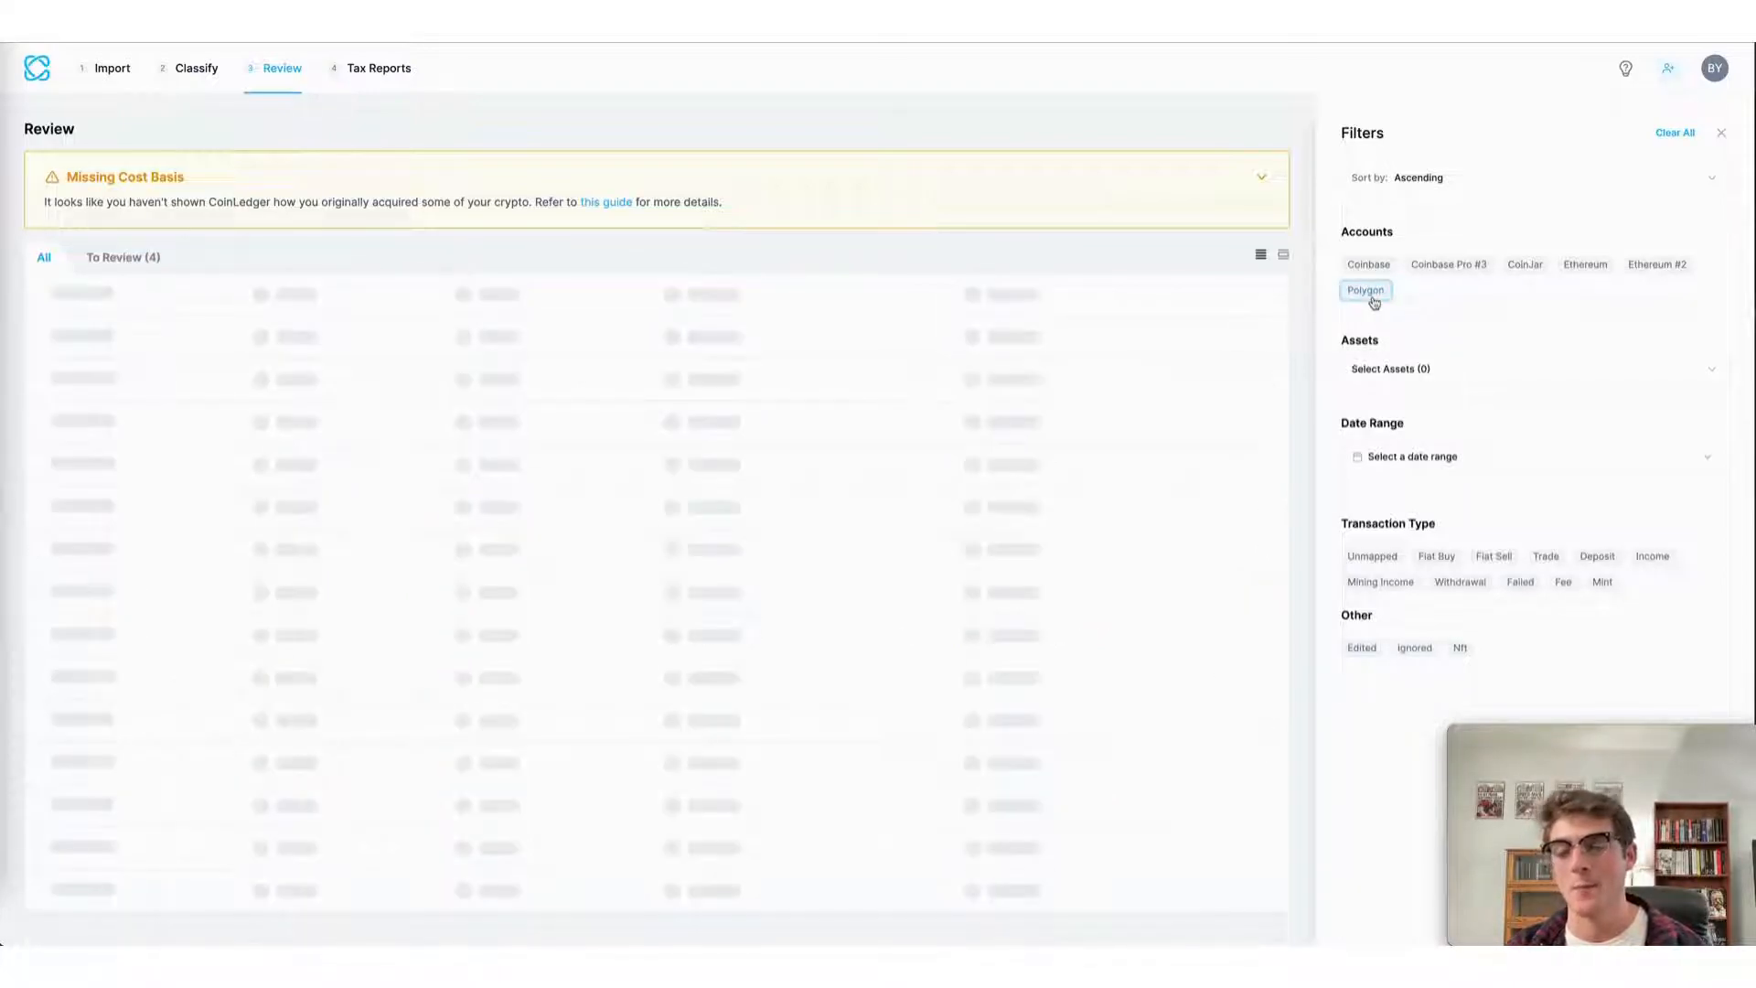
click(1665, 265)
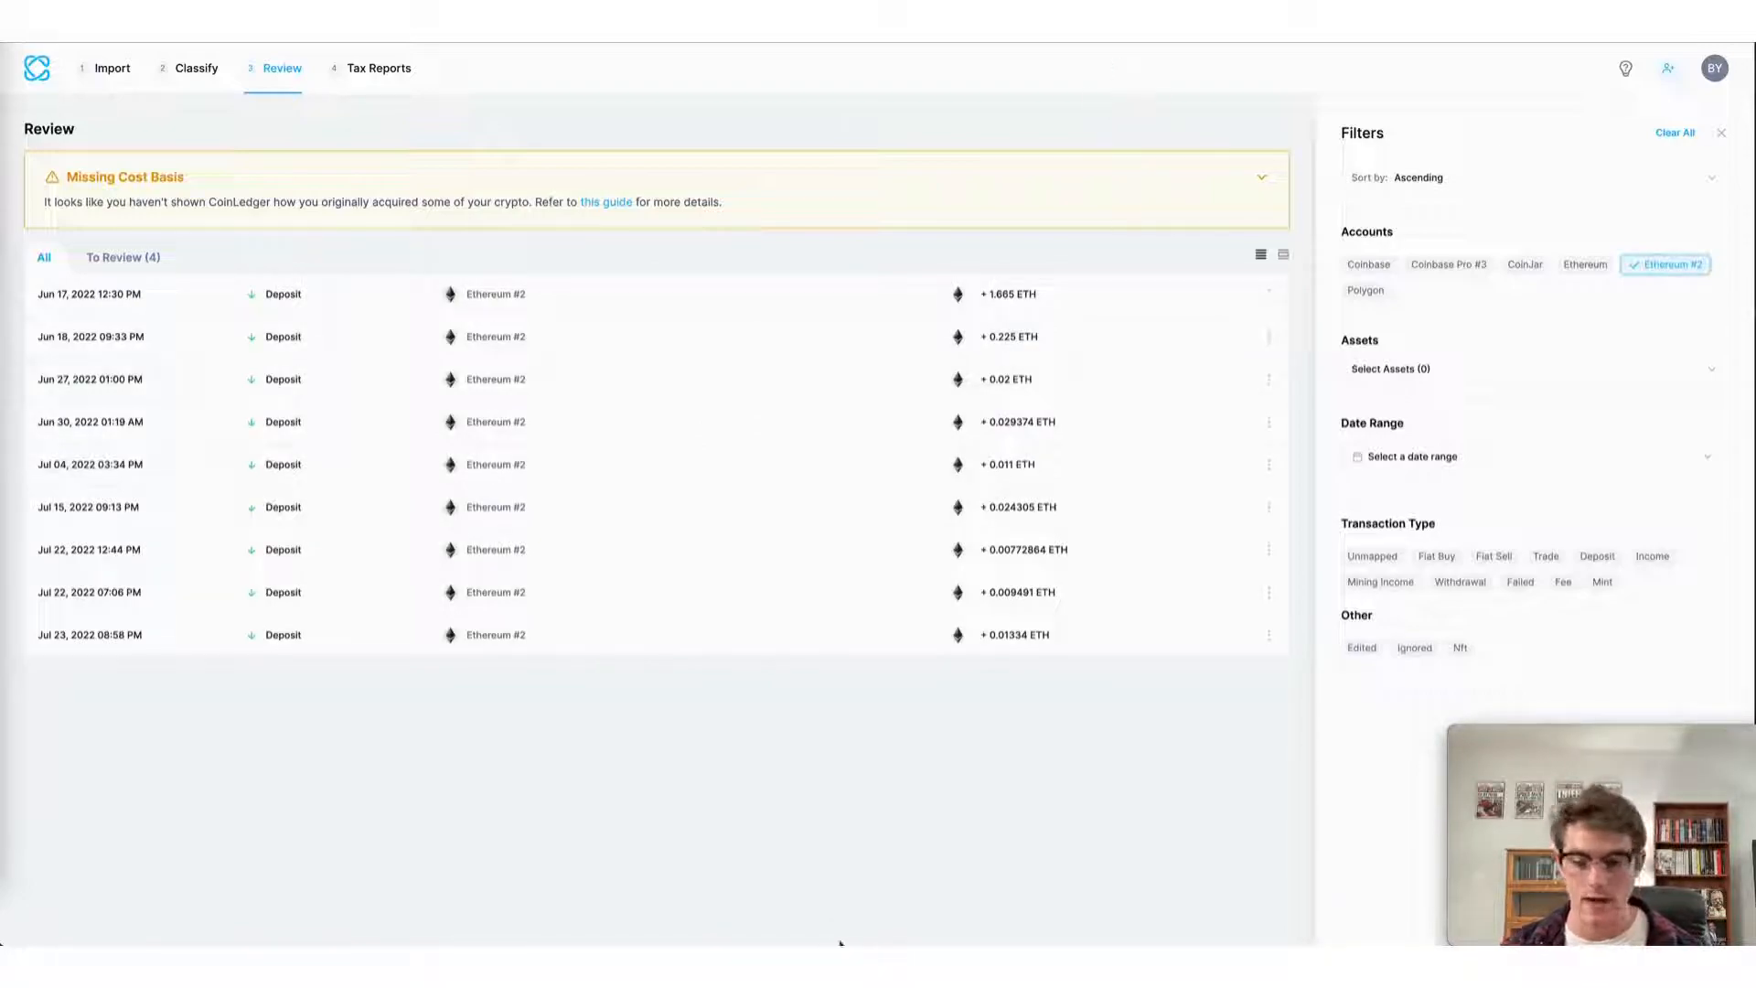
mouse_move(380, 68)
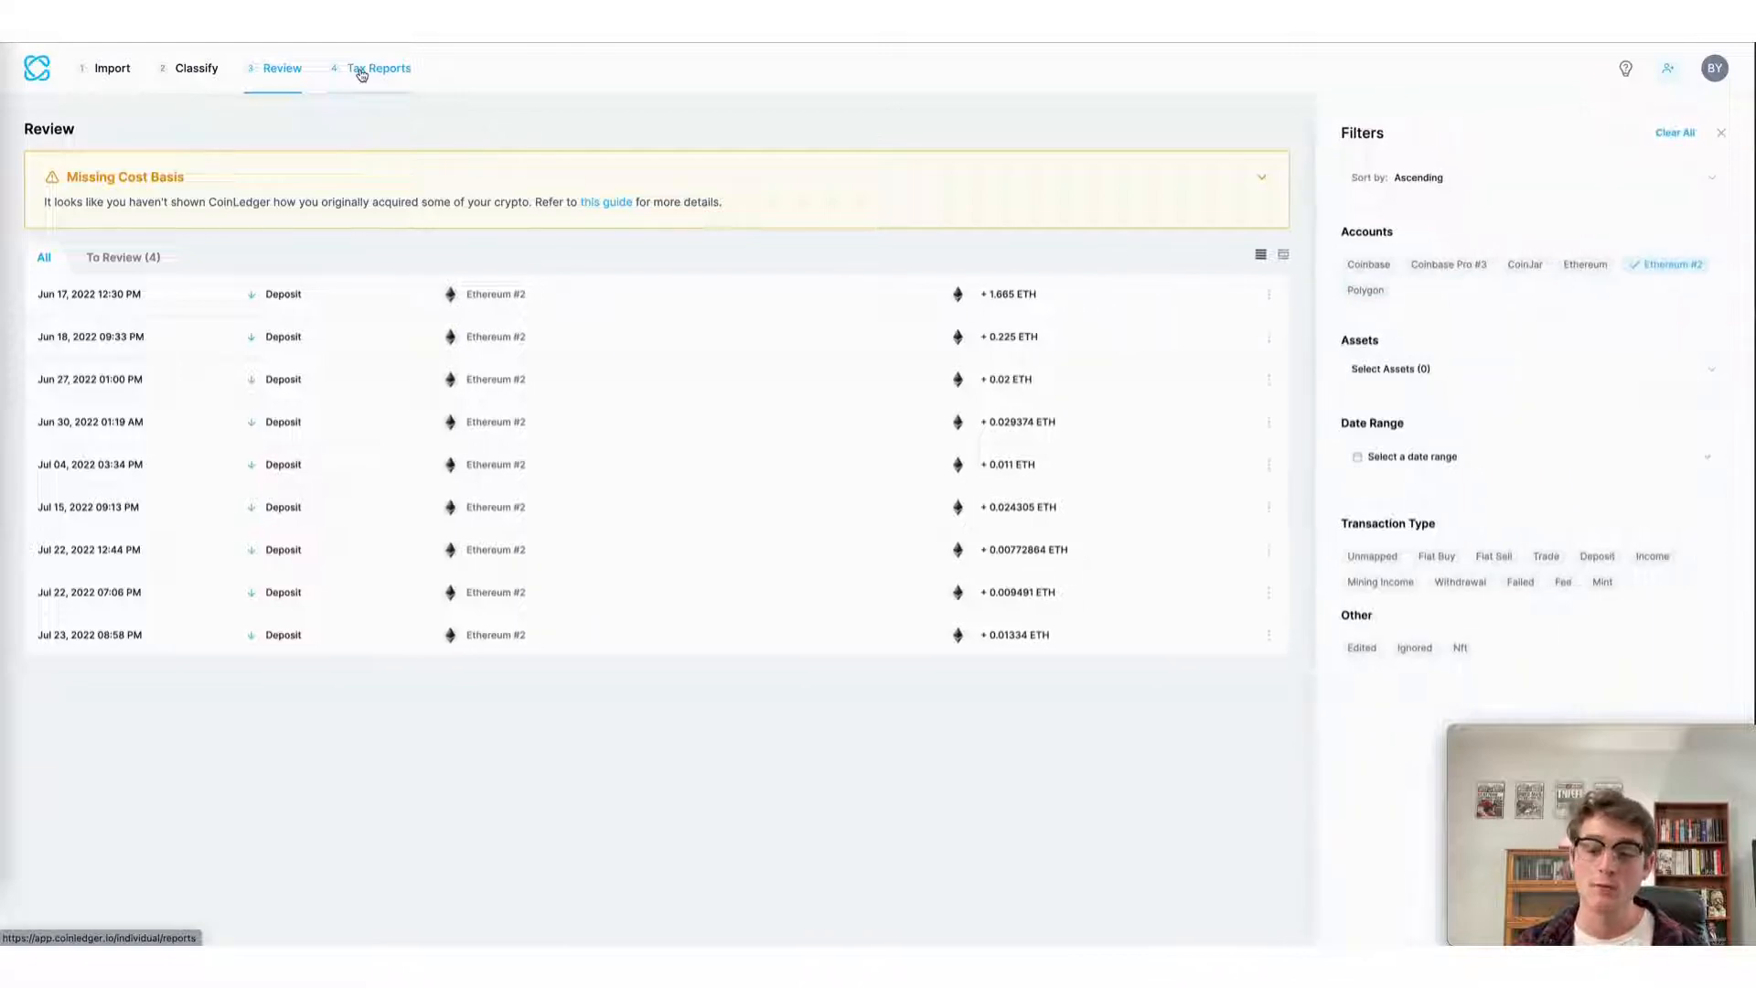
Step: Scroll through the 2021 Tax Report's short-term capital gains ($802) transactions list
click(378, 69)
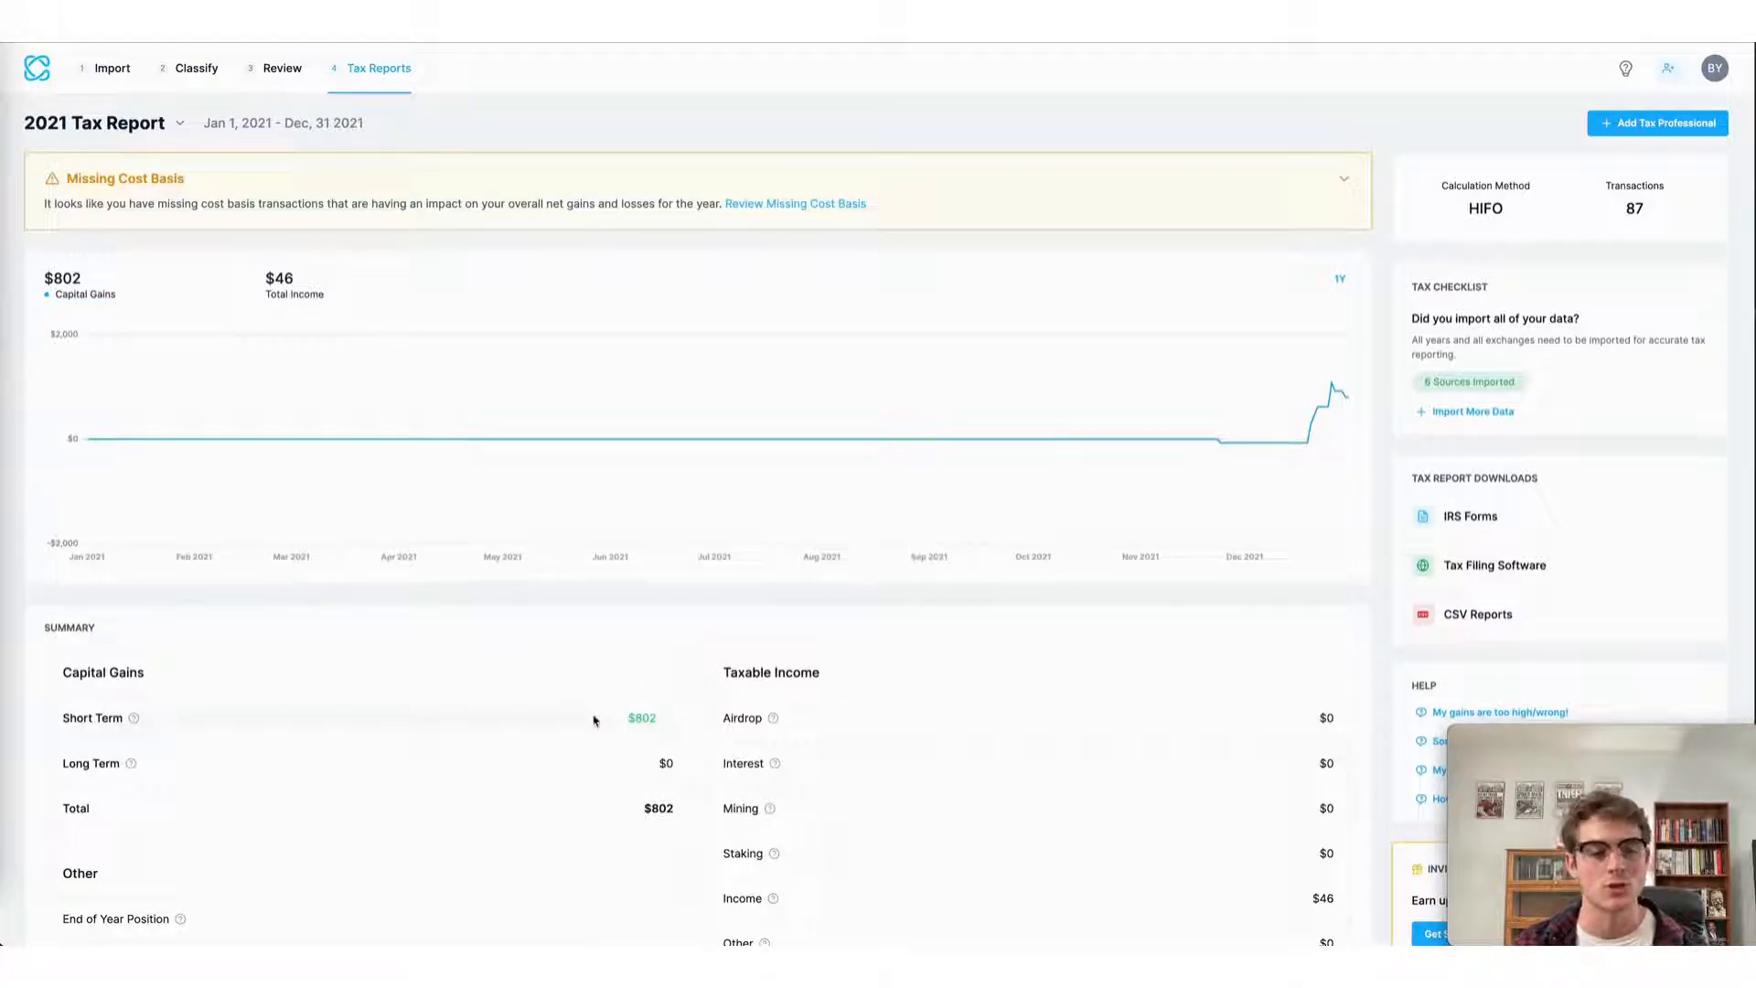
click(640, 718)
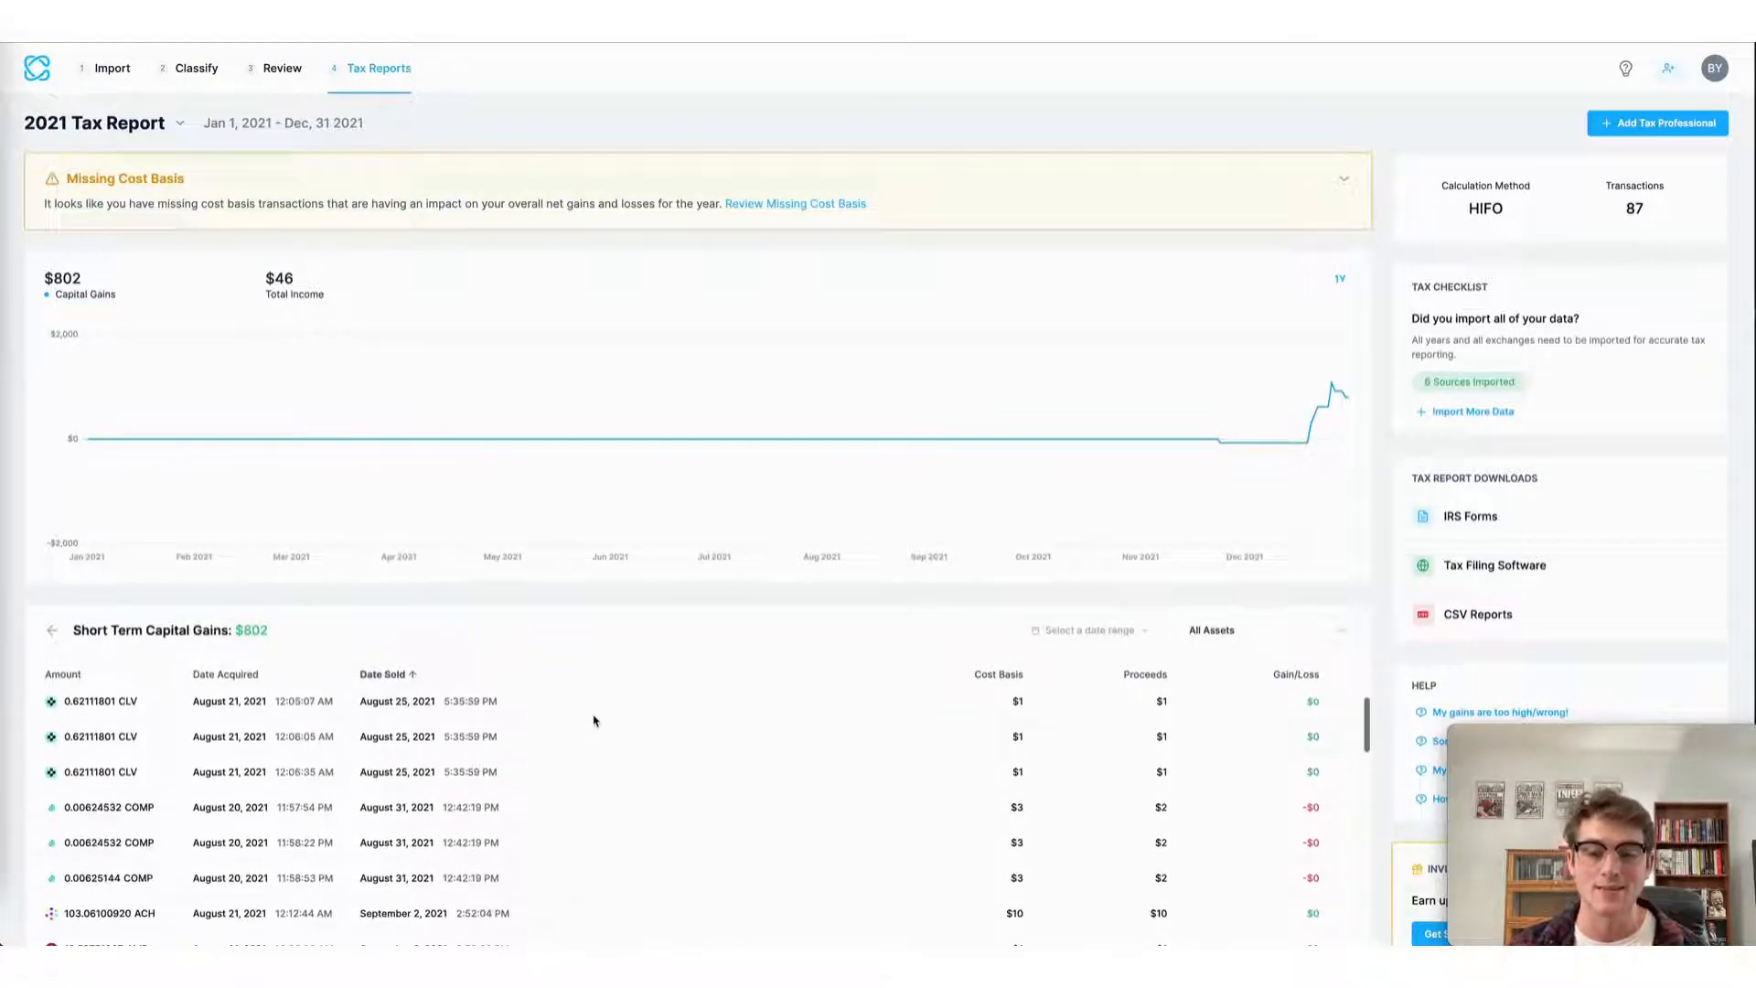
scroll(down, 3)
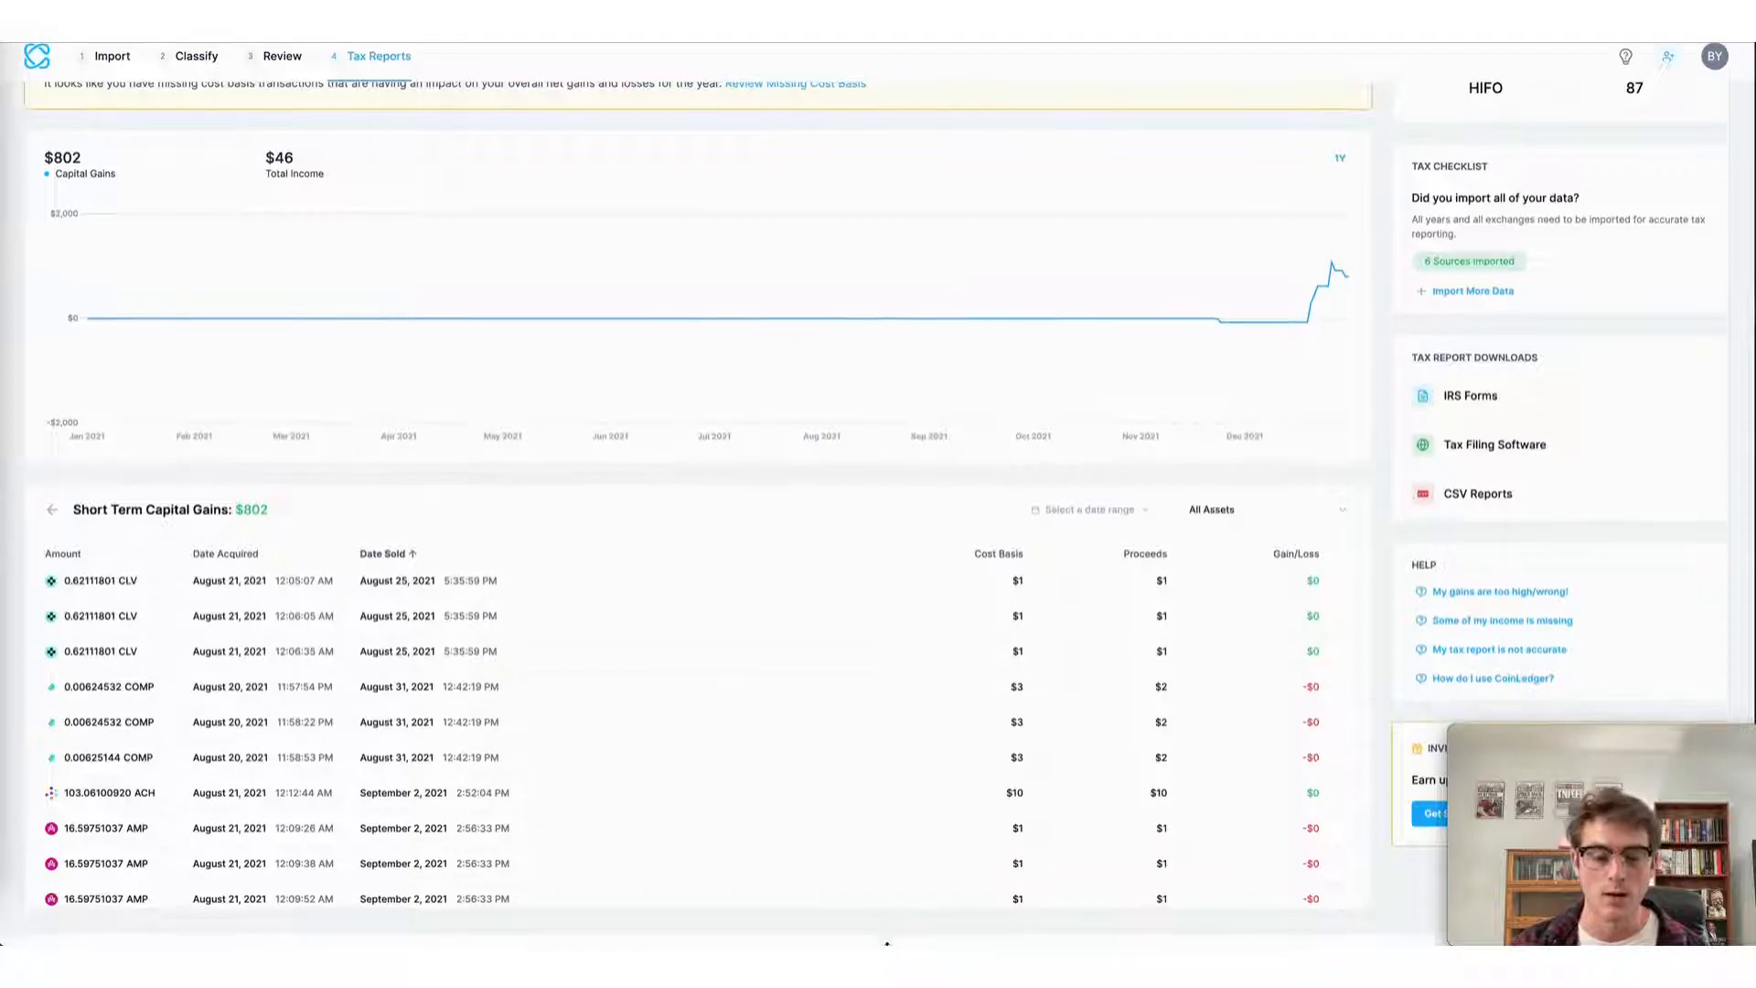
scroll(down, 3)
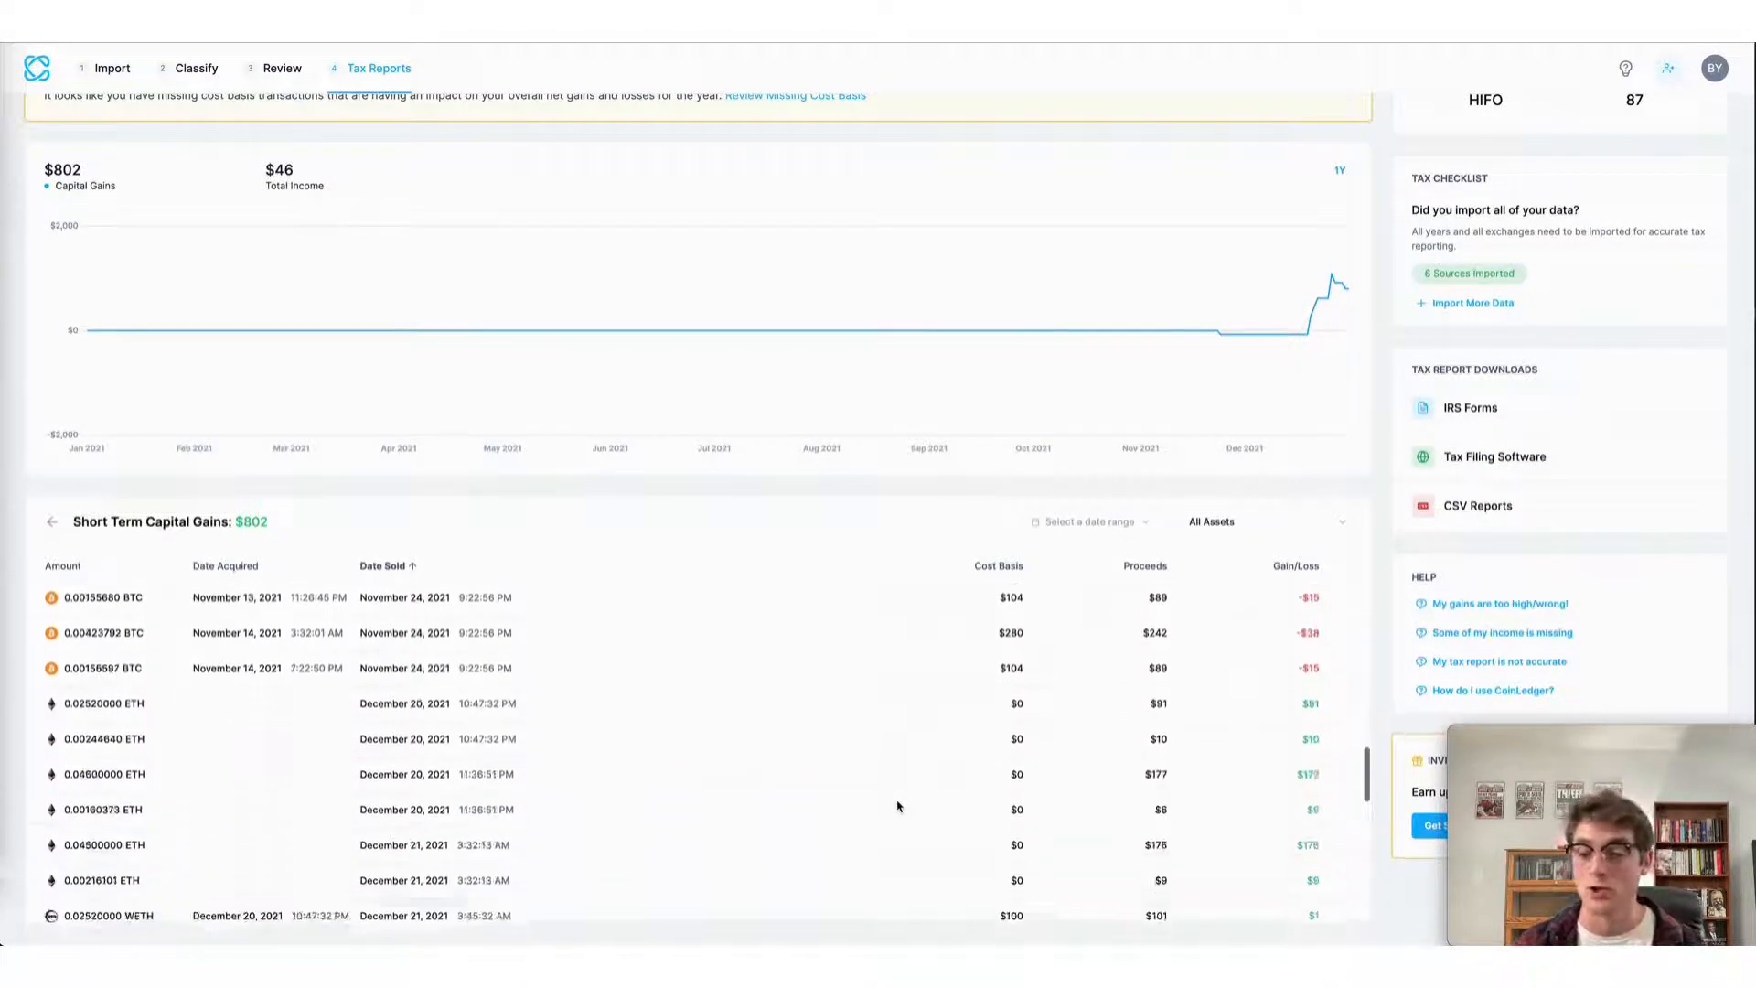
scroll(down, 3)
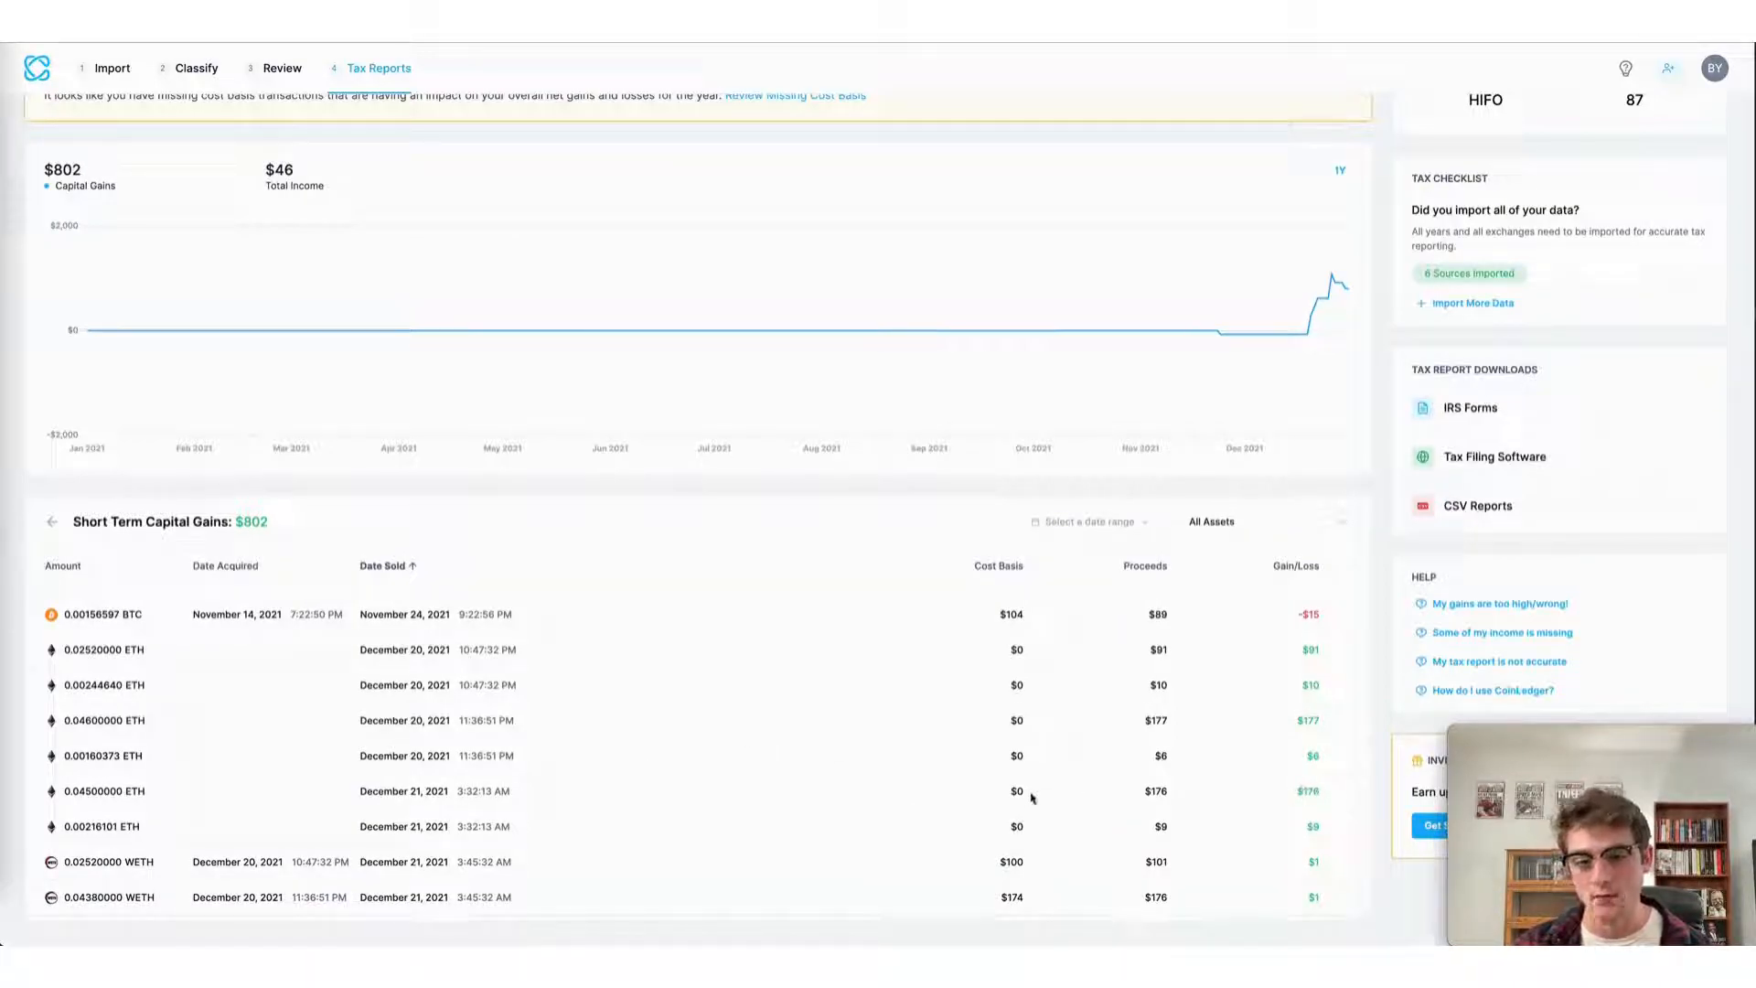
scroll(down, 3)
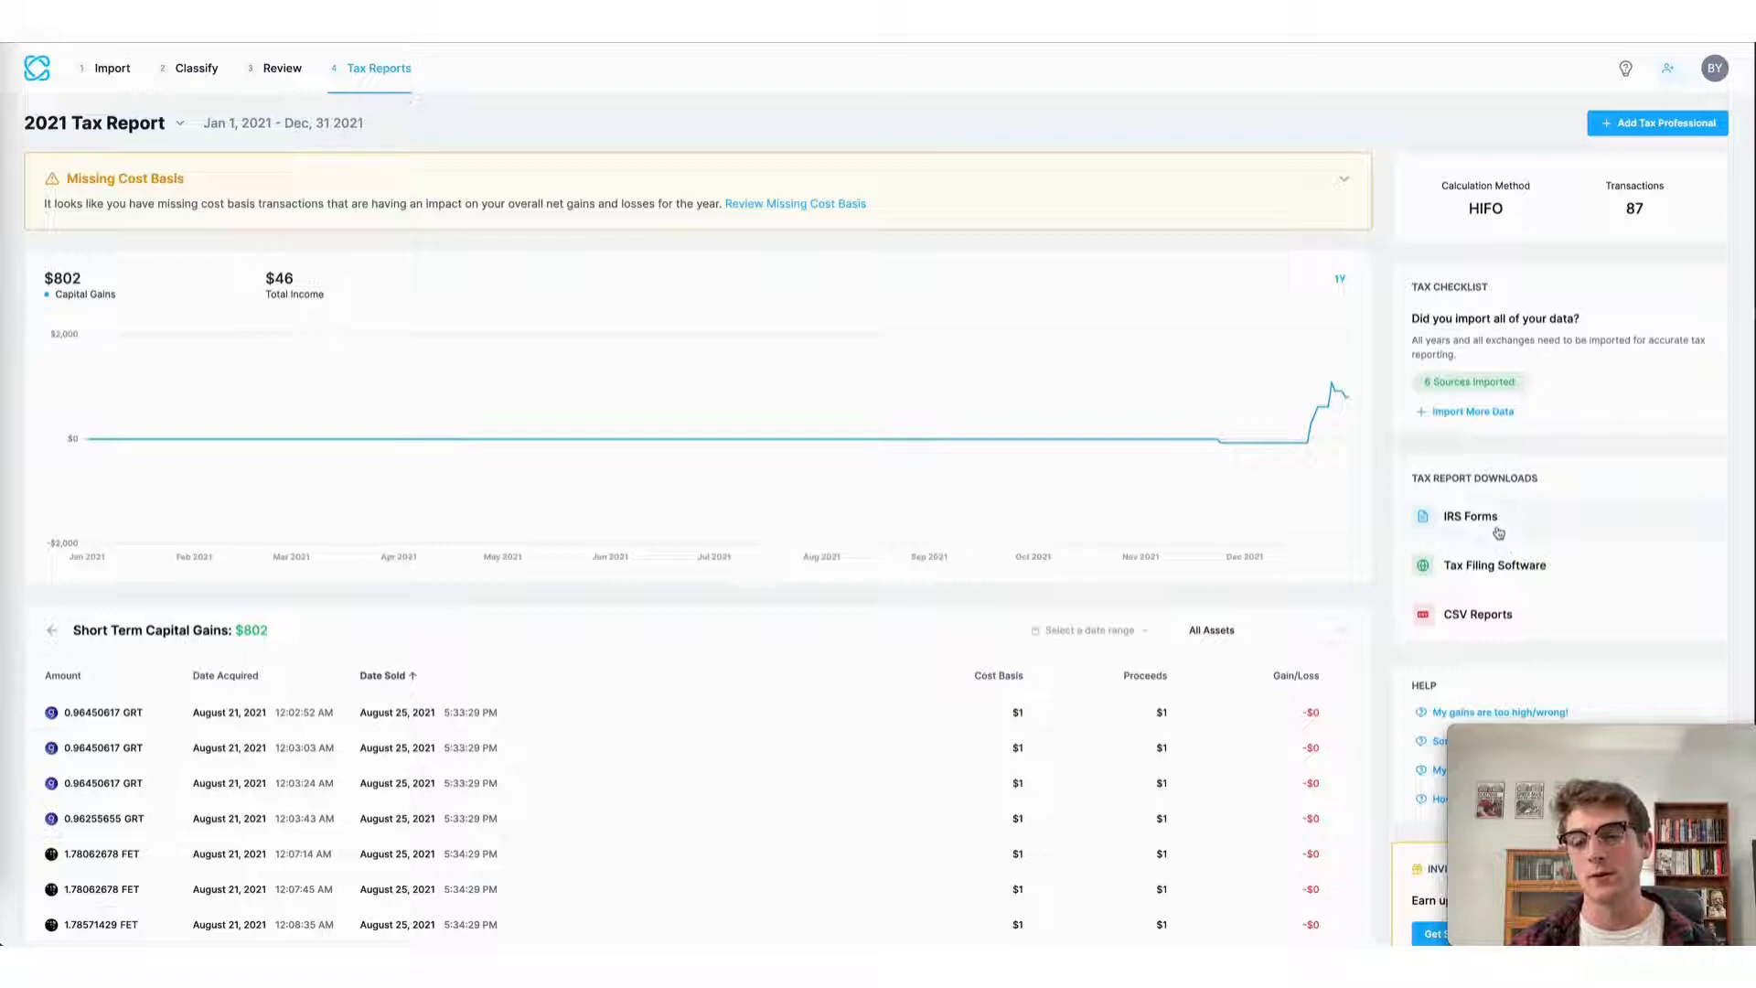
Step: Generate IRS Form 8949 under IRS Forms and acknowledge the emailed-link confirmation
click(1469, 515)
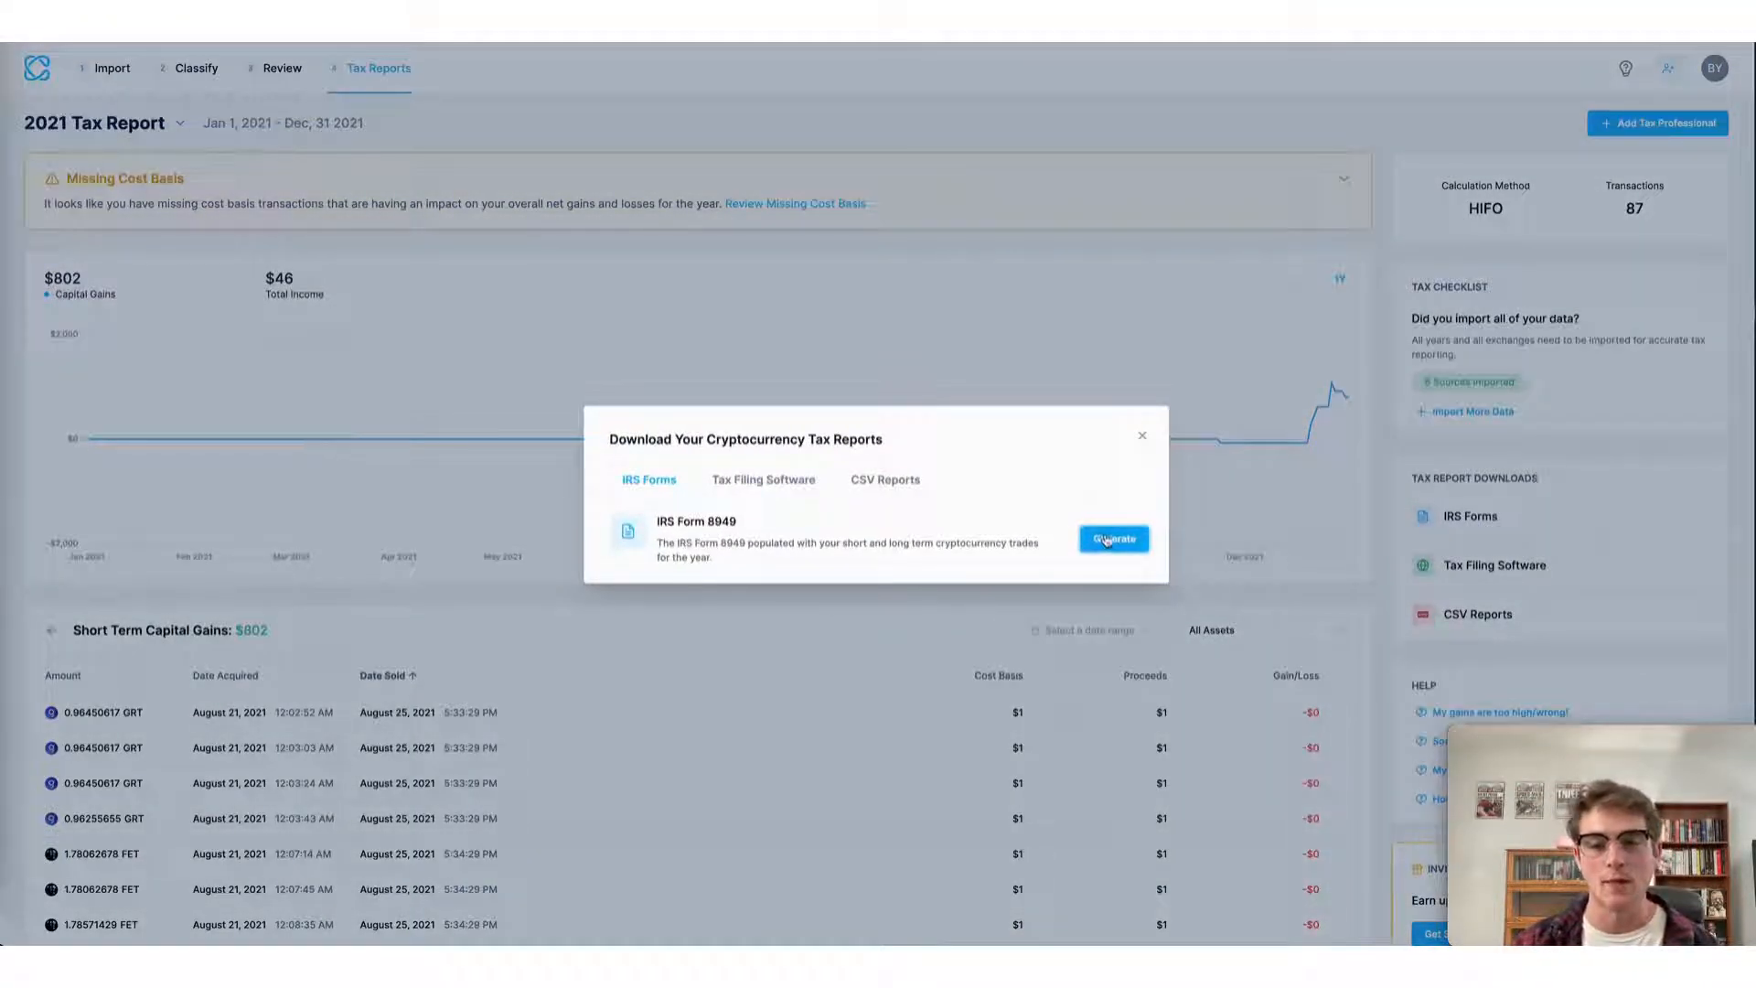
click(1112, 539)
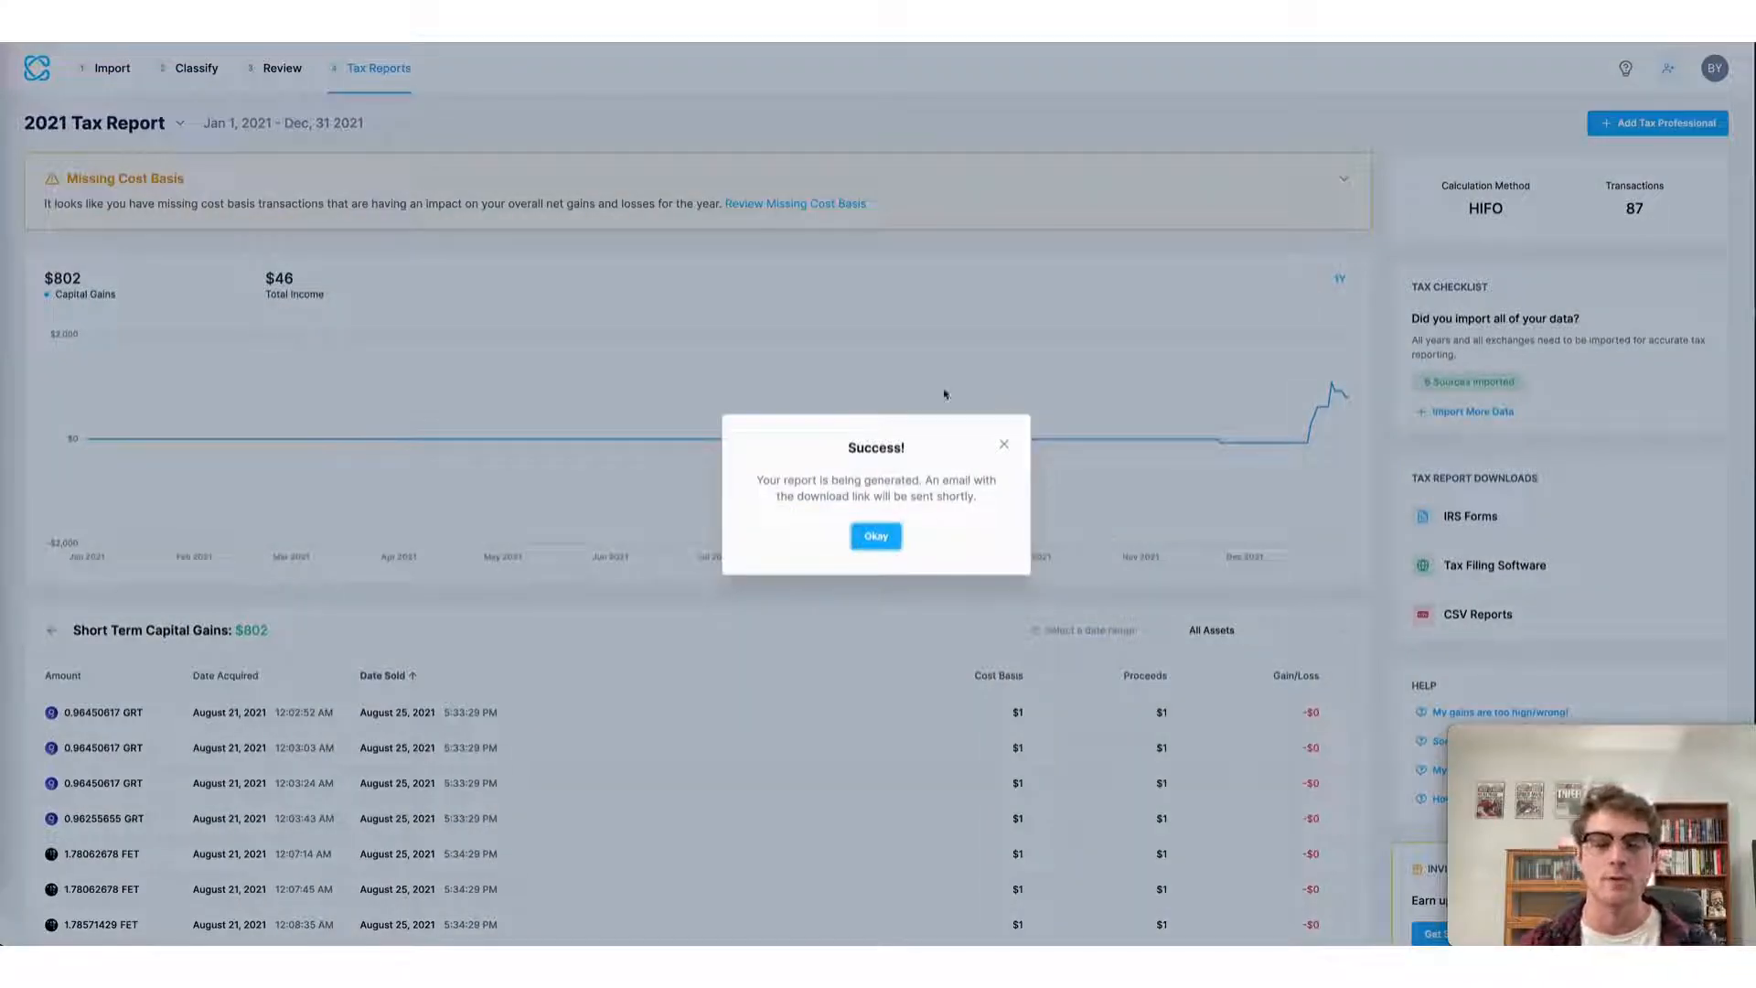
click(874, 535)
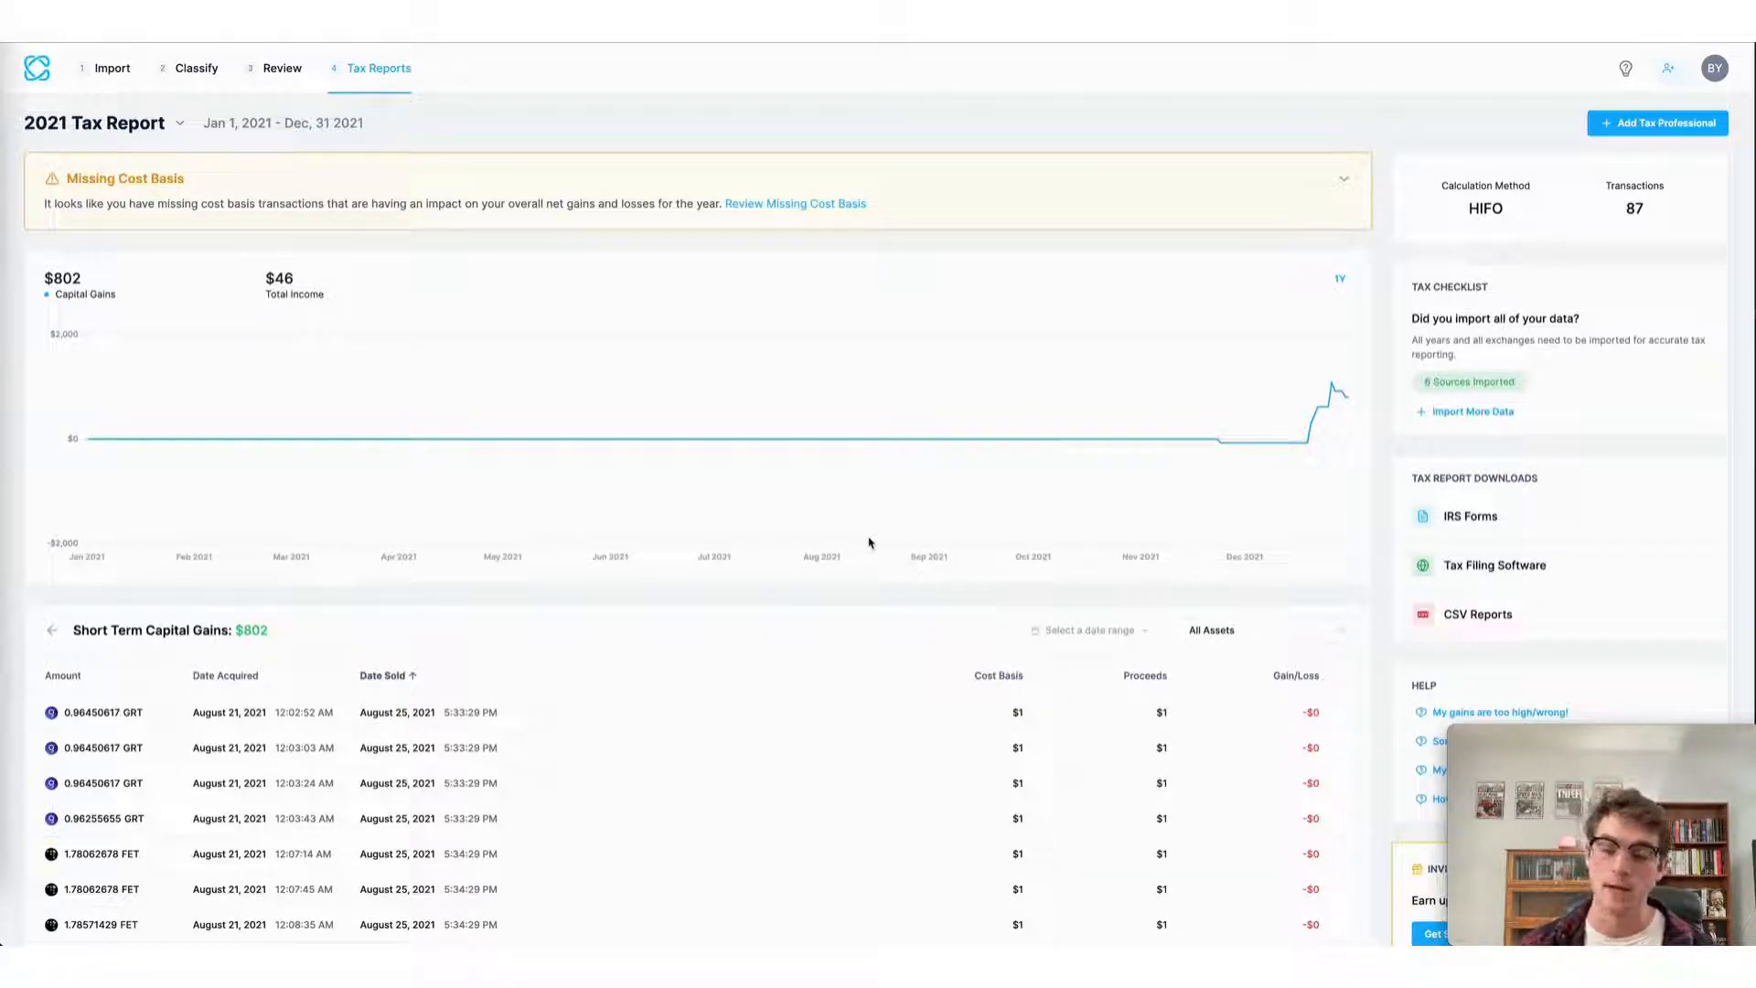
mouse_move(873, 438)
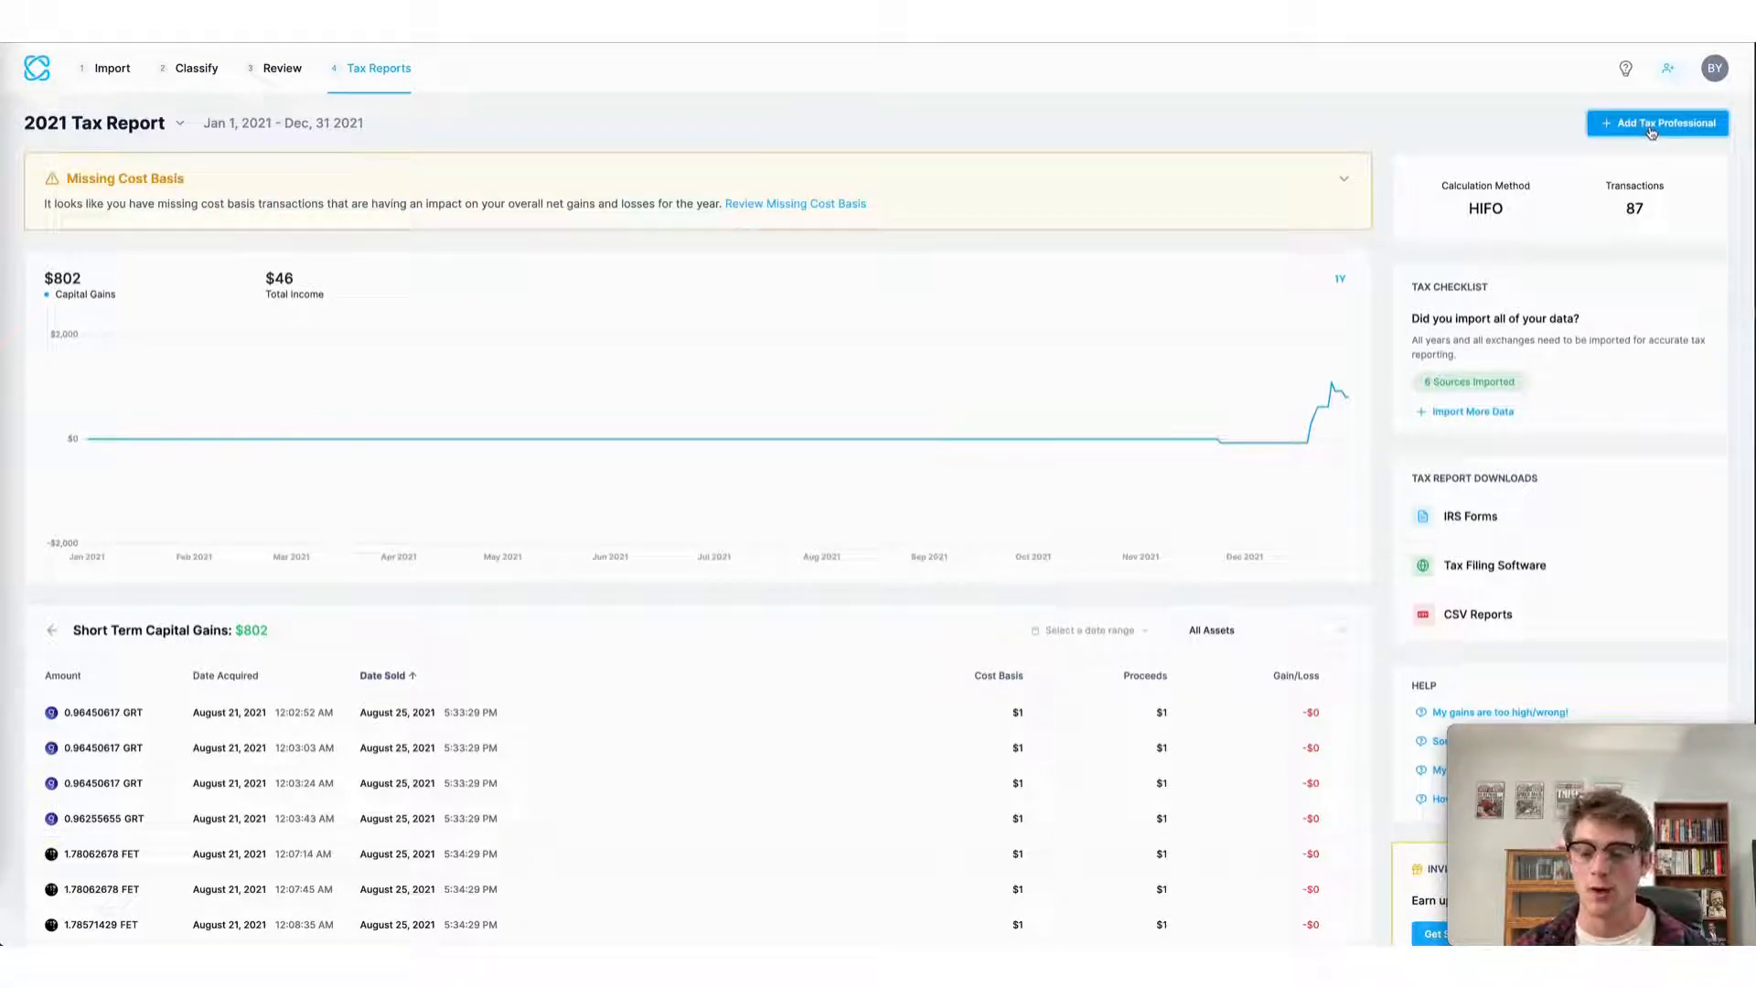
click(1657, 122)
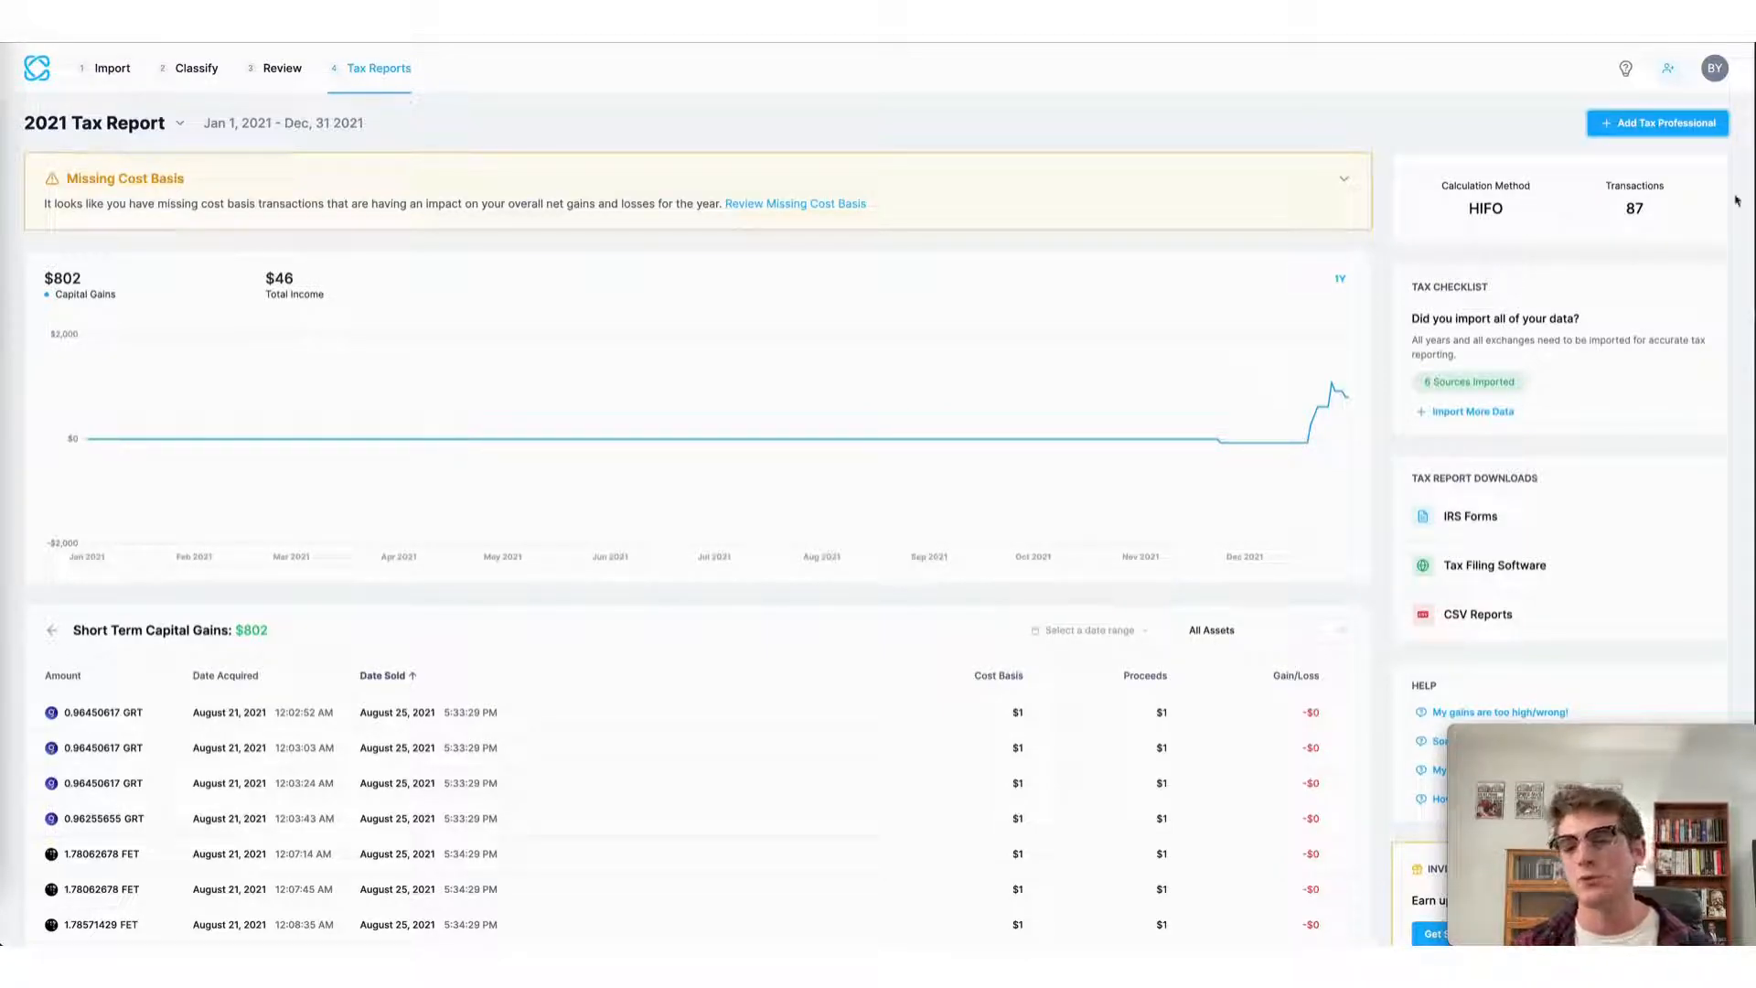
click(1493, 564)
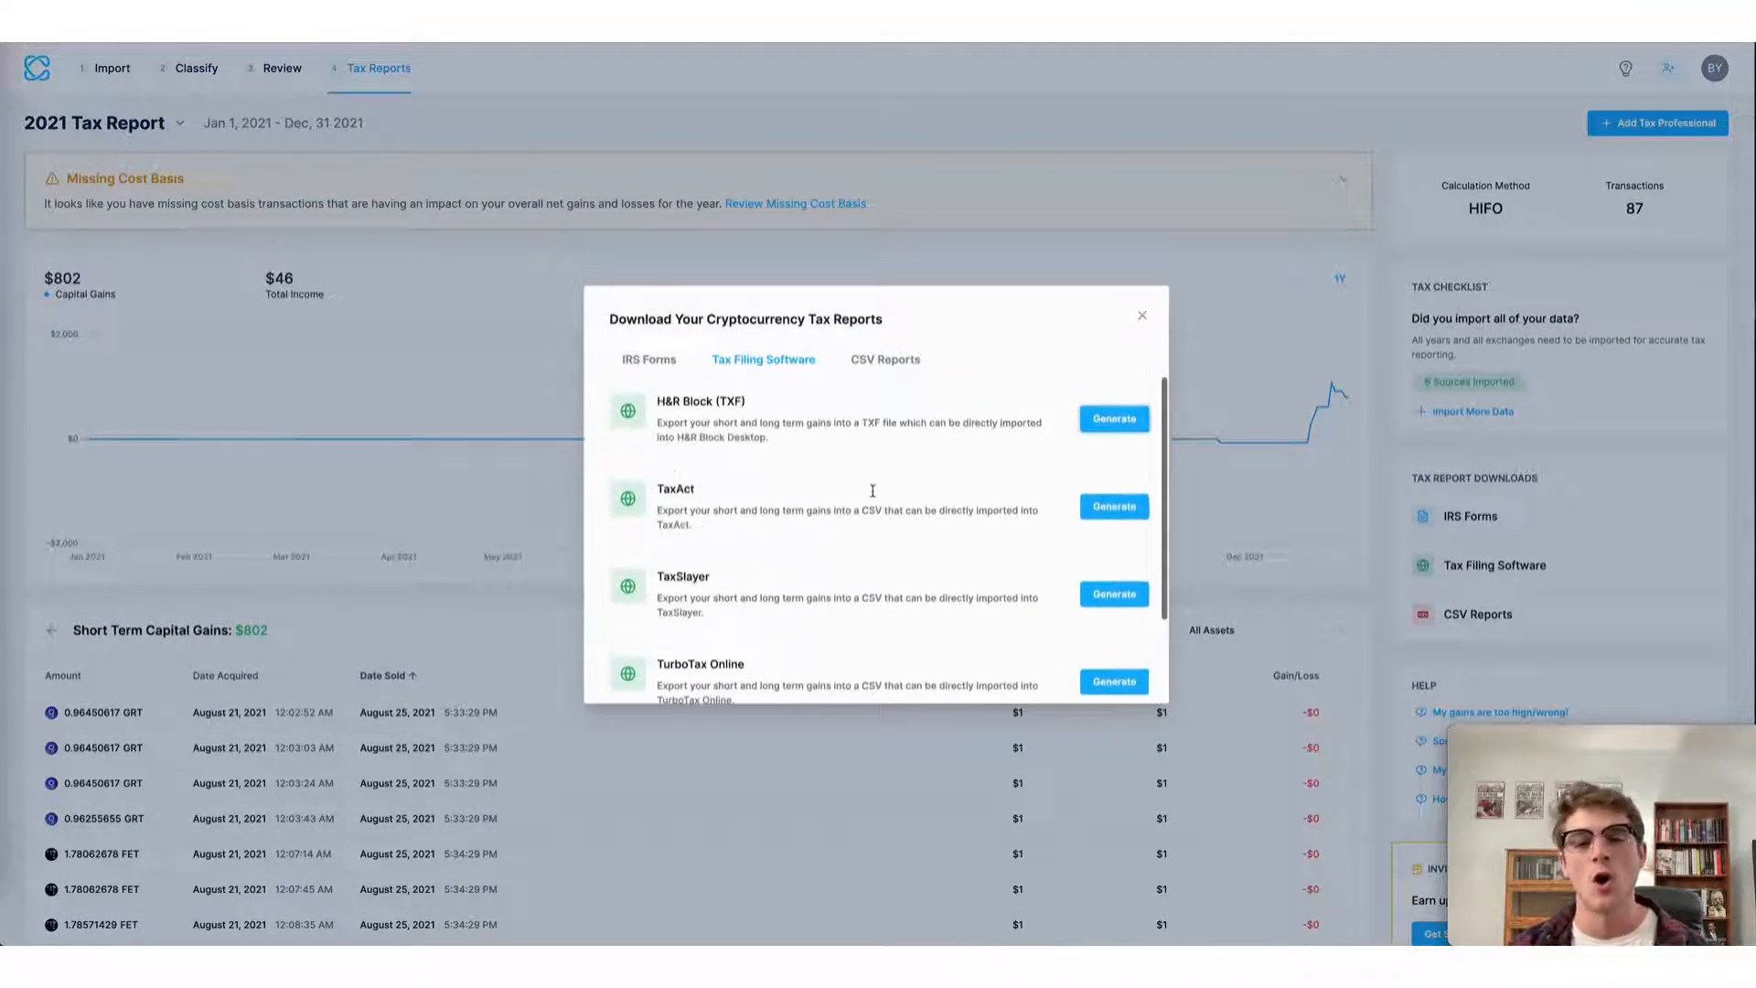
Step: Export the 2021 gains report as a TaxAct CSV and close the download confirmation
scroll(down, 3)
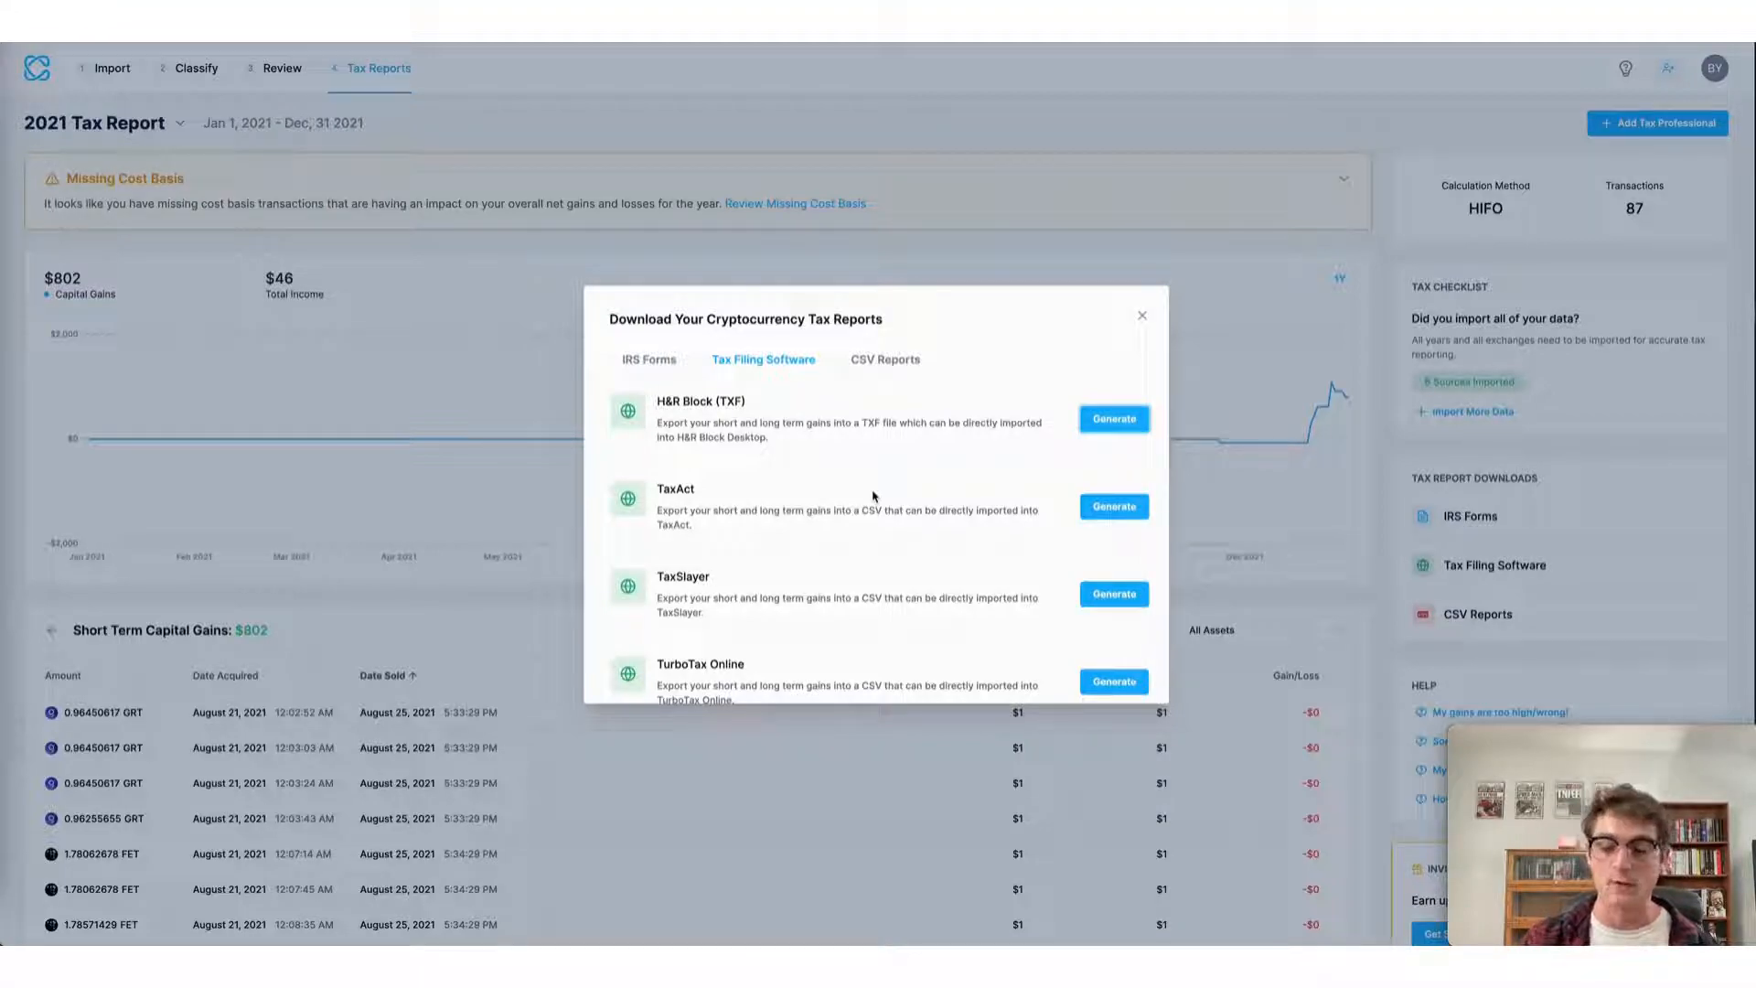
mouse_move(1042, 548)
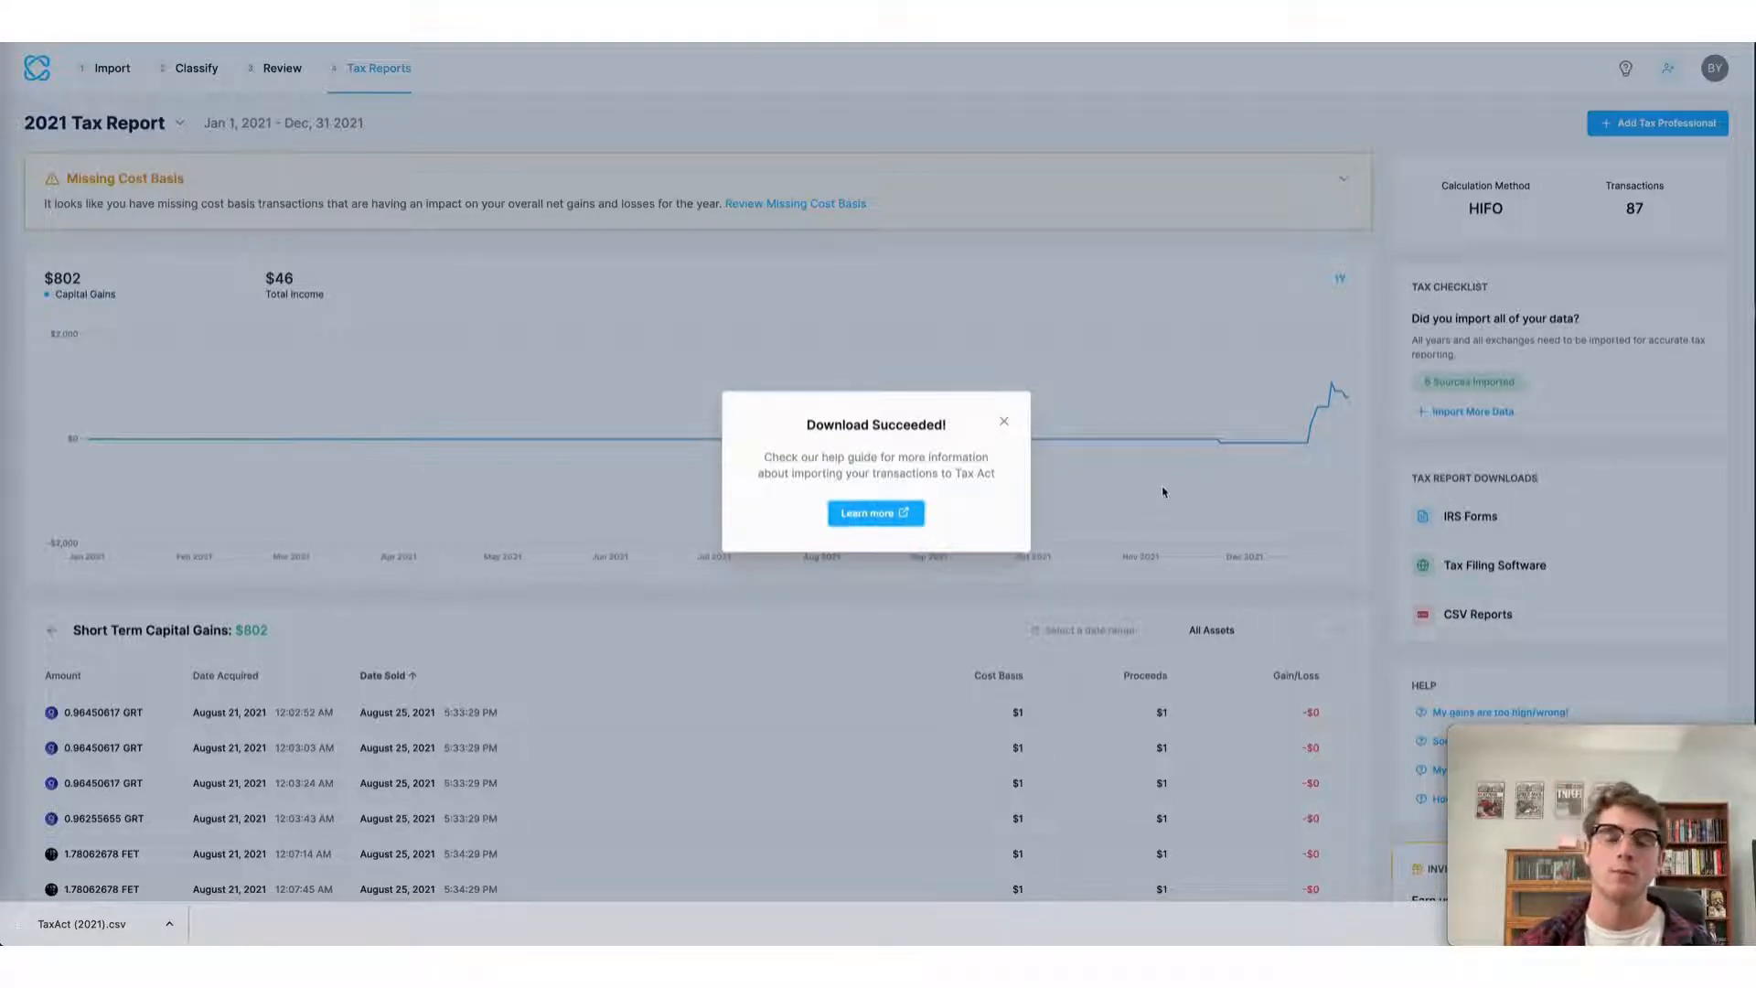
click(1004, 420)
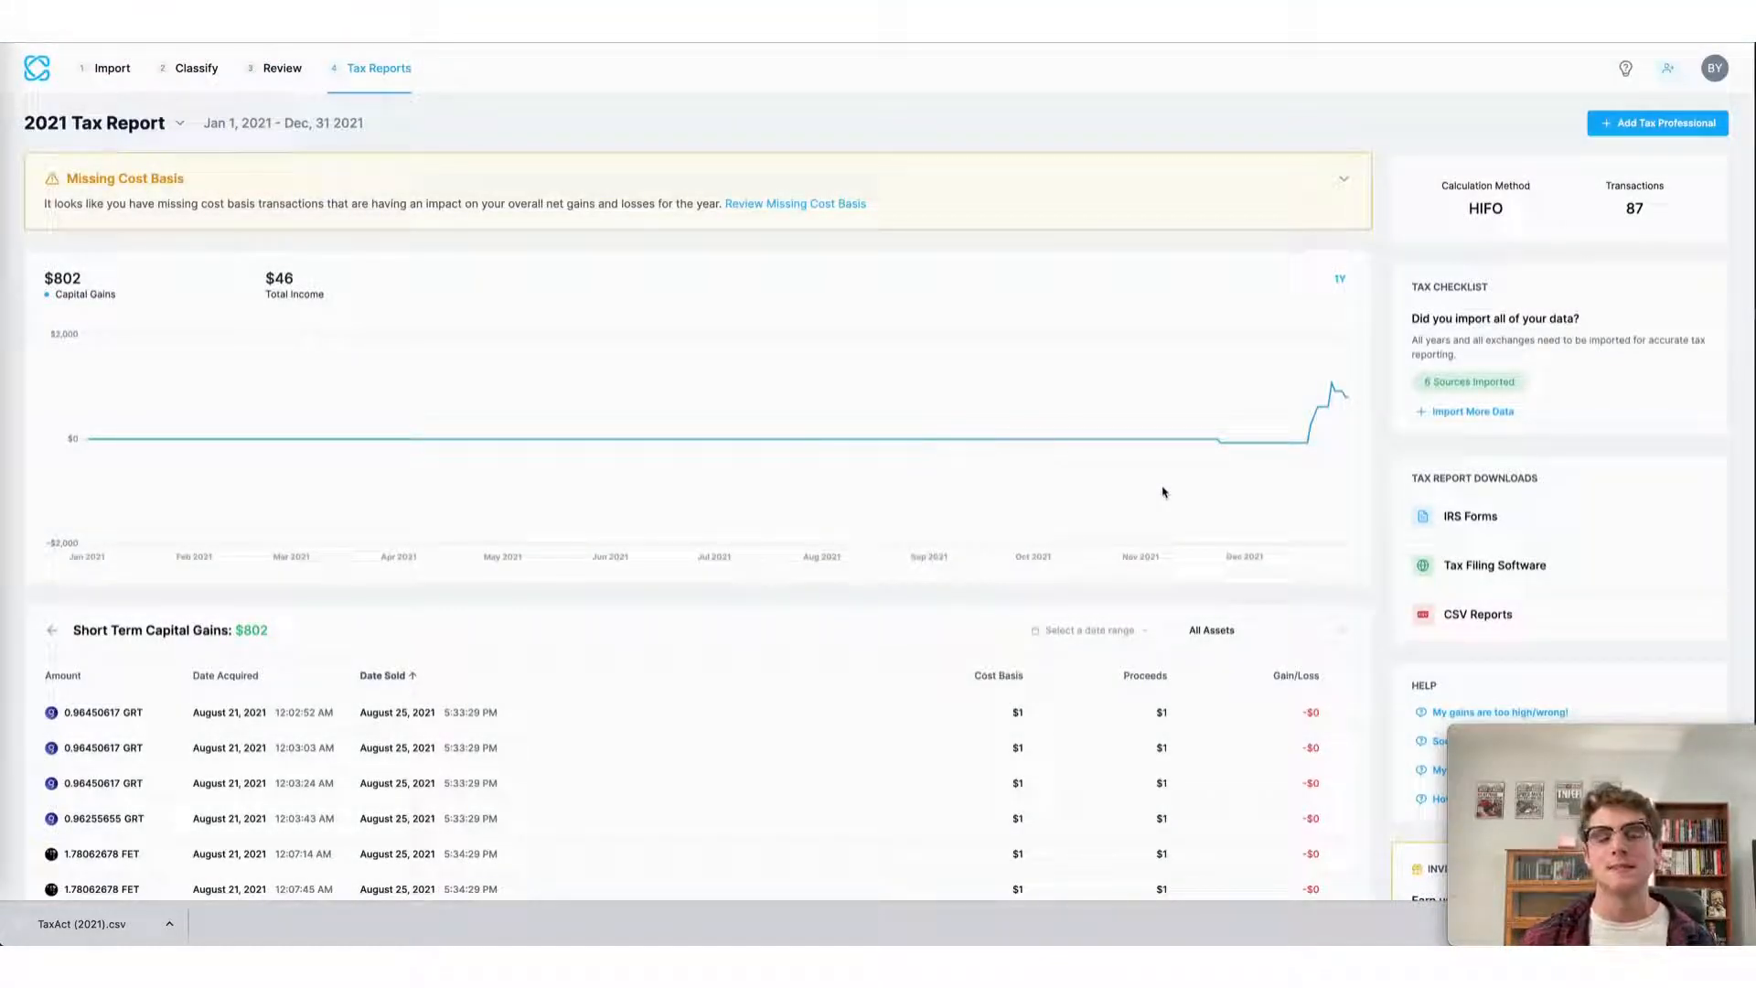